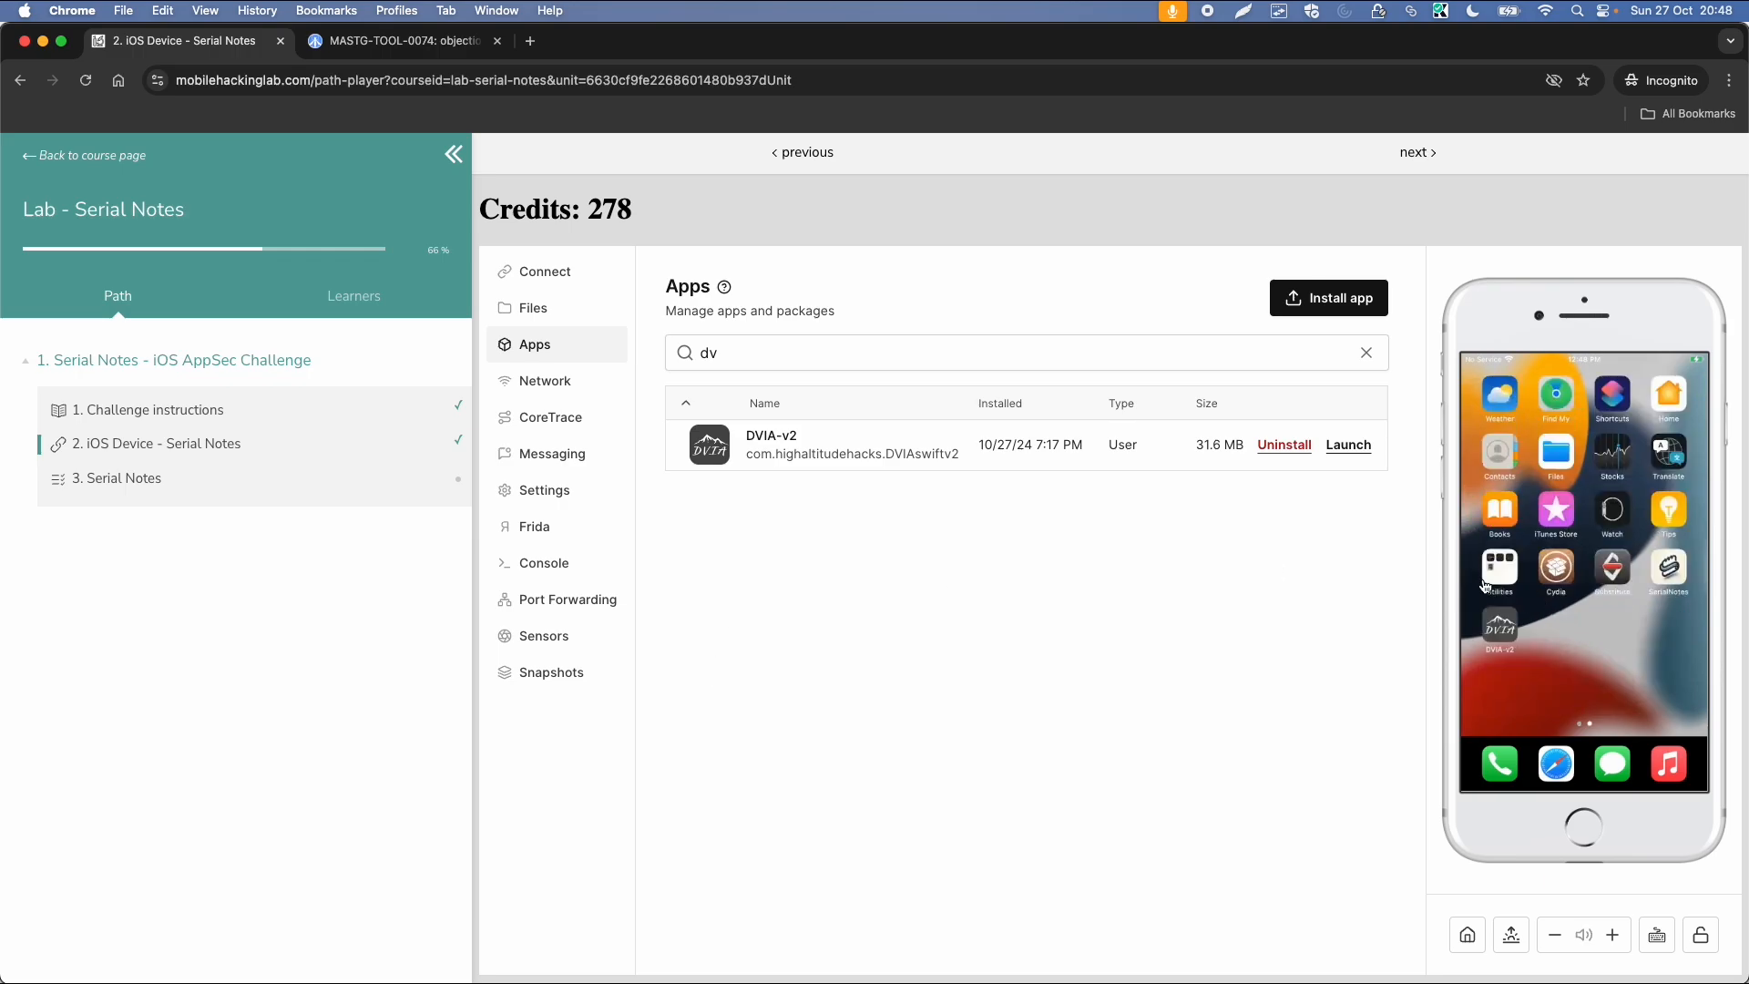
- Launch DVIA-v2, try Login Method 1 in Runtime Manipulation, and dismiss the 'Incorrect Username or Password' alert
{"action": "left_click", "coordinate": [1347, 443]}
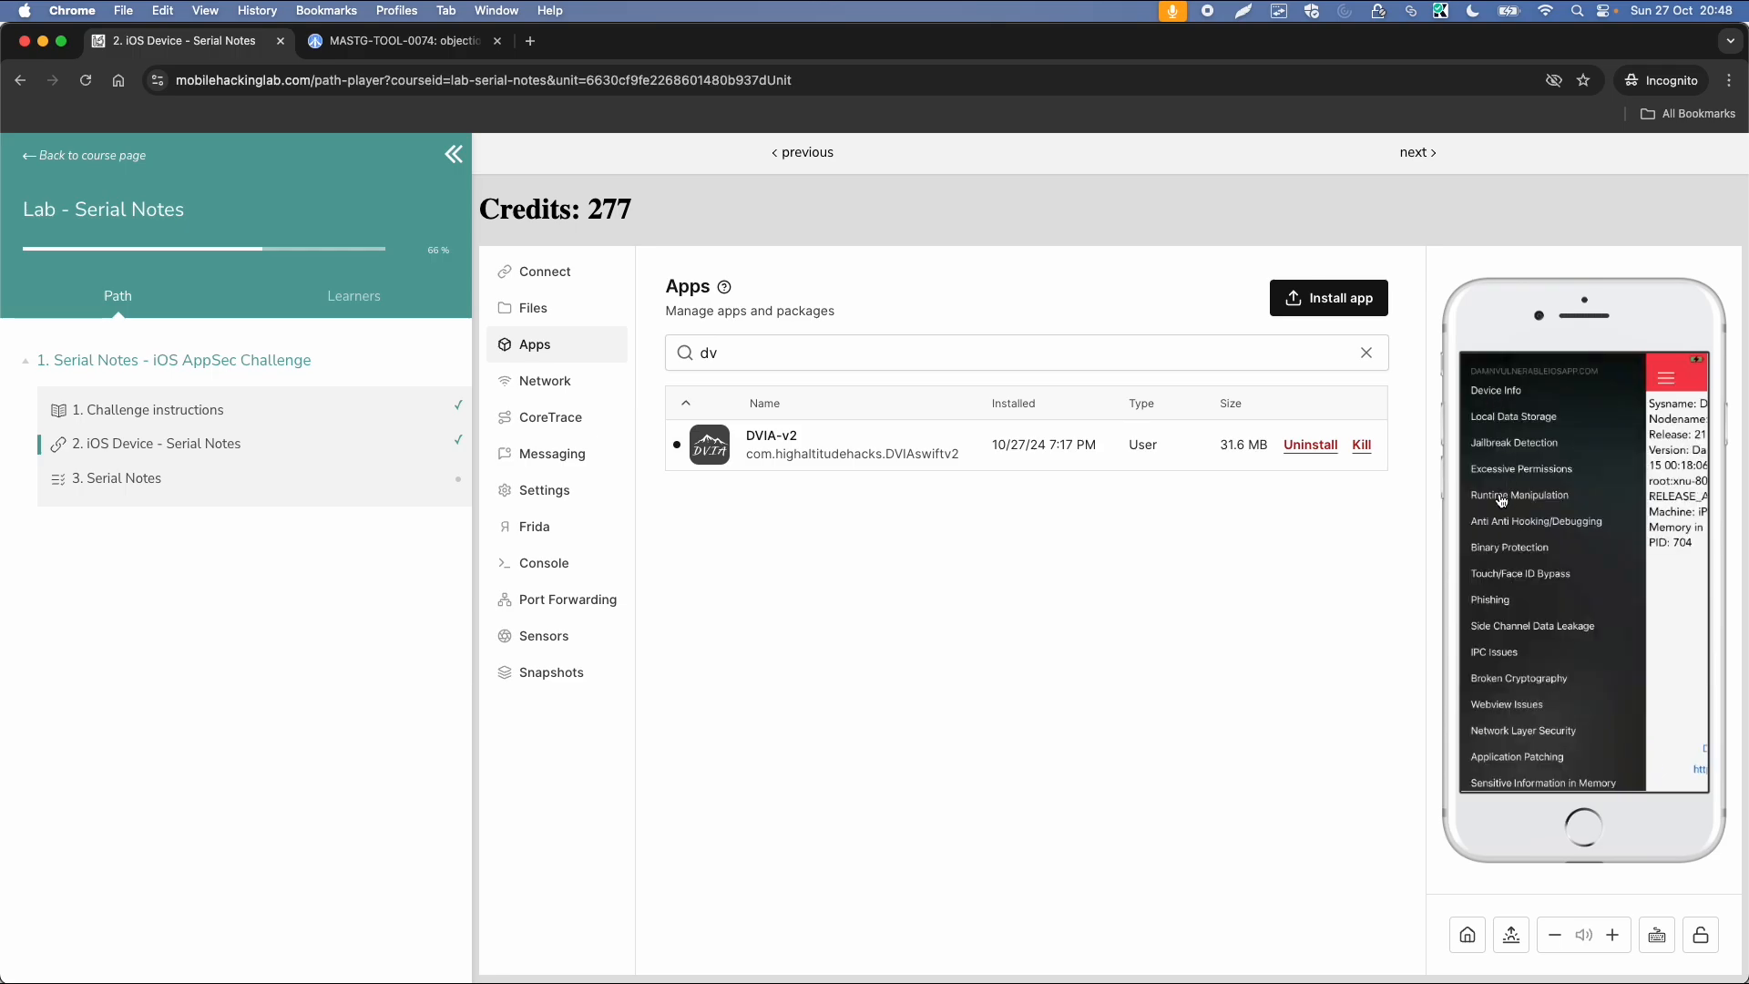
{"action": "left_click", "coordinate": [1519, 494]}
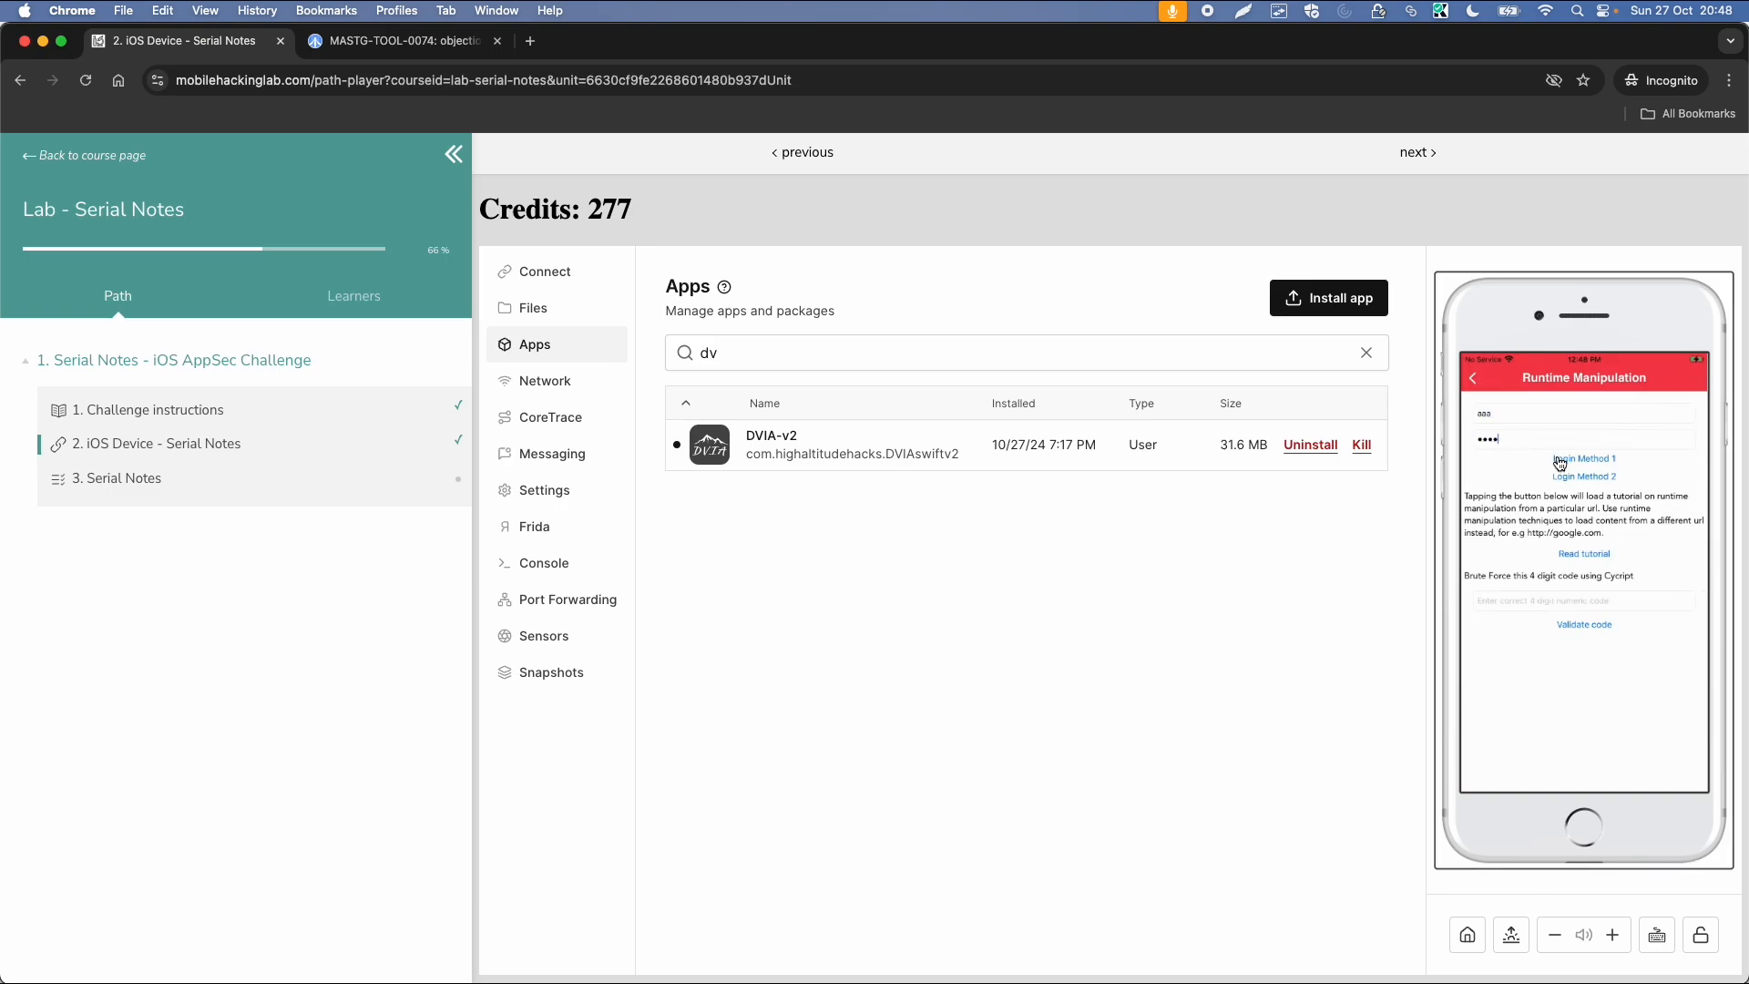
{"action": "left_click", "coordinate": [1582, 459]}
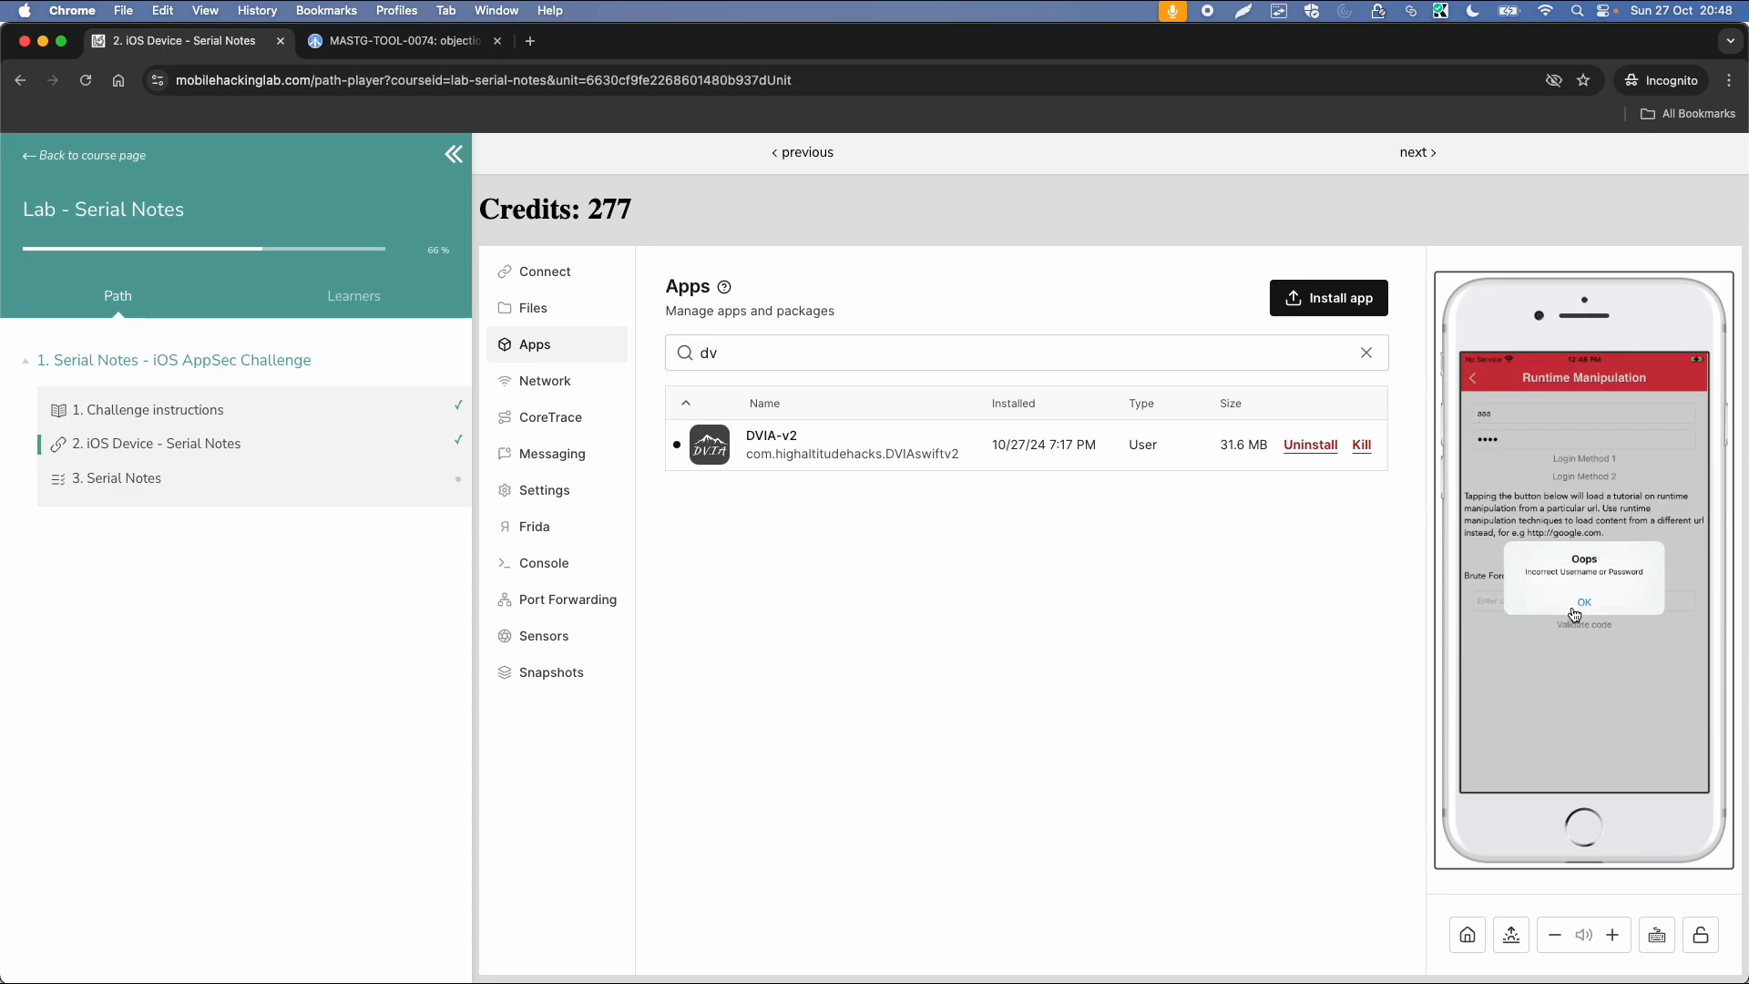
{"action": "left_click", "coordinate": [1583, 602]}
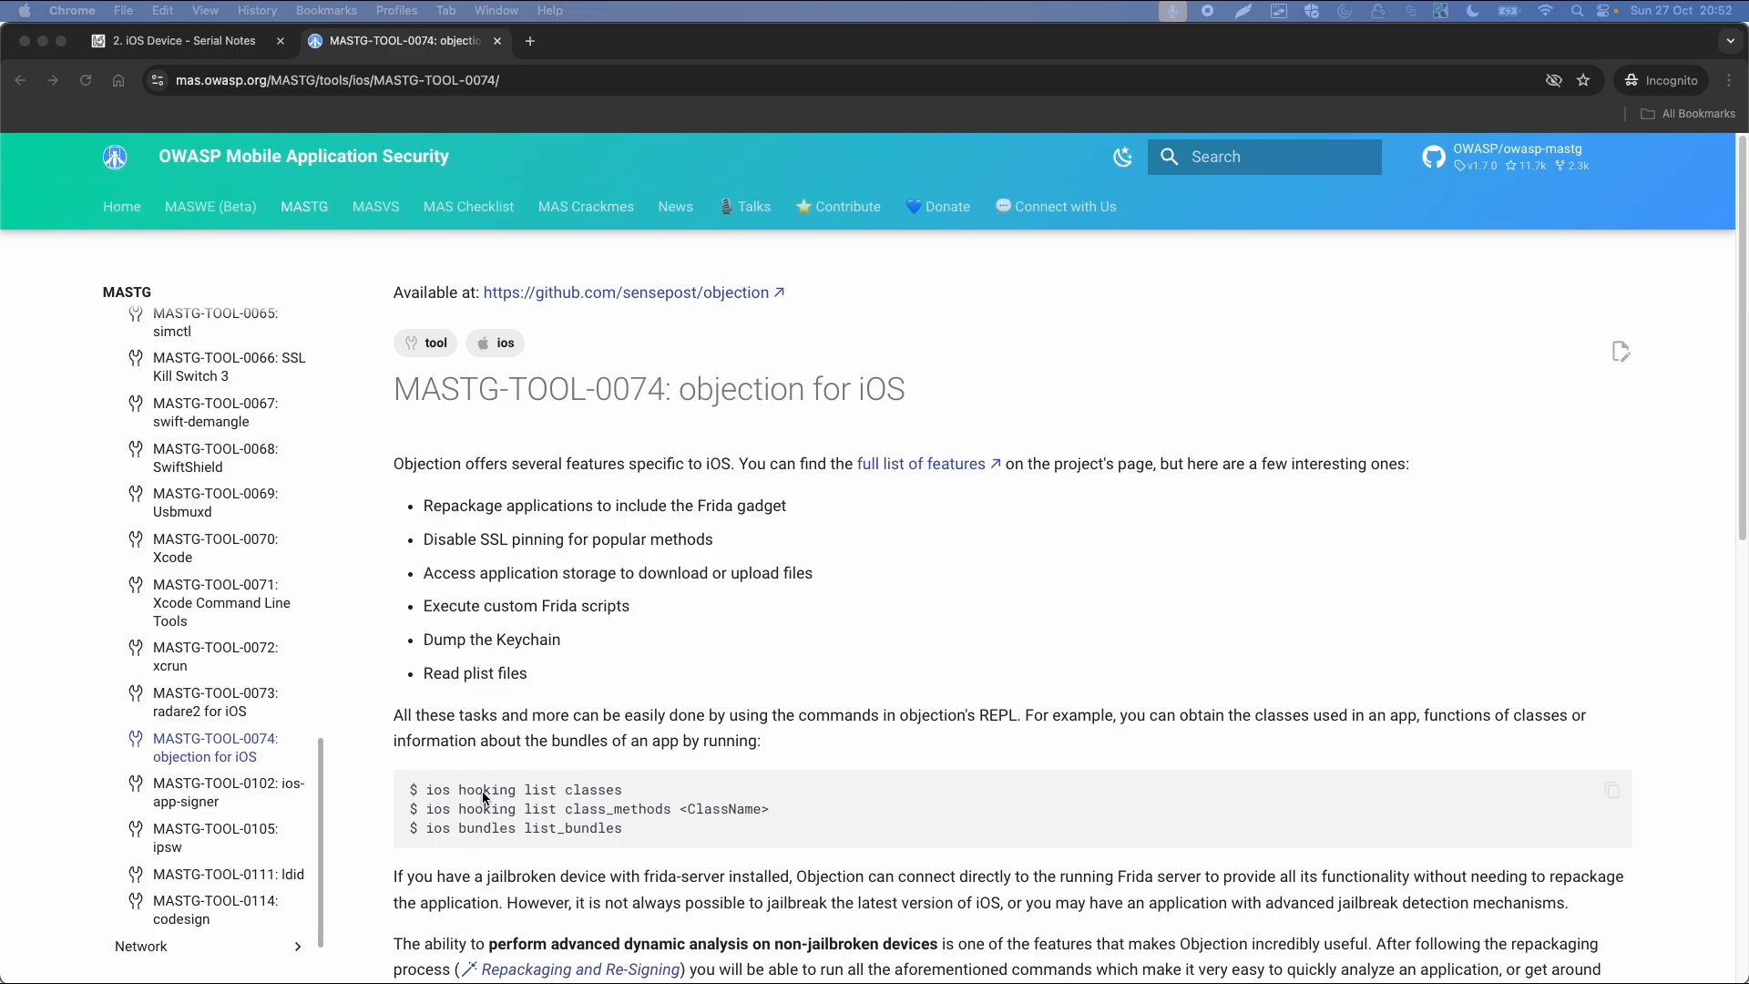
{"action": "mouse_move", "coordinate": [498, 803]}
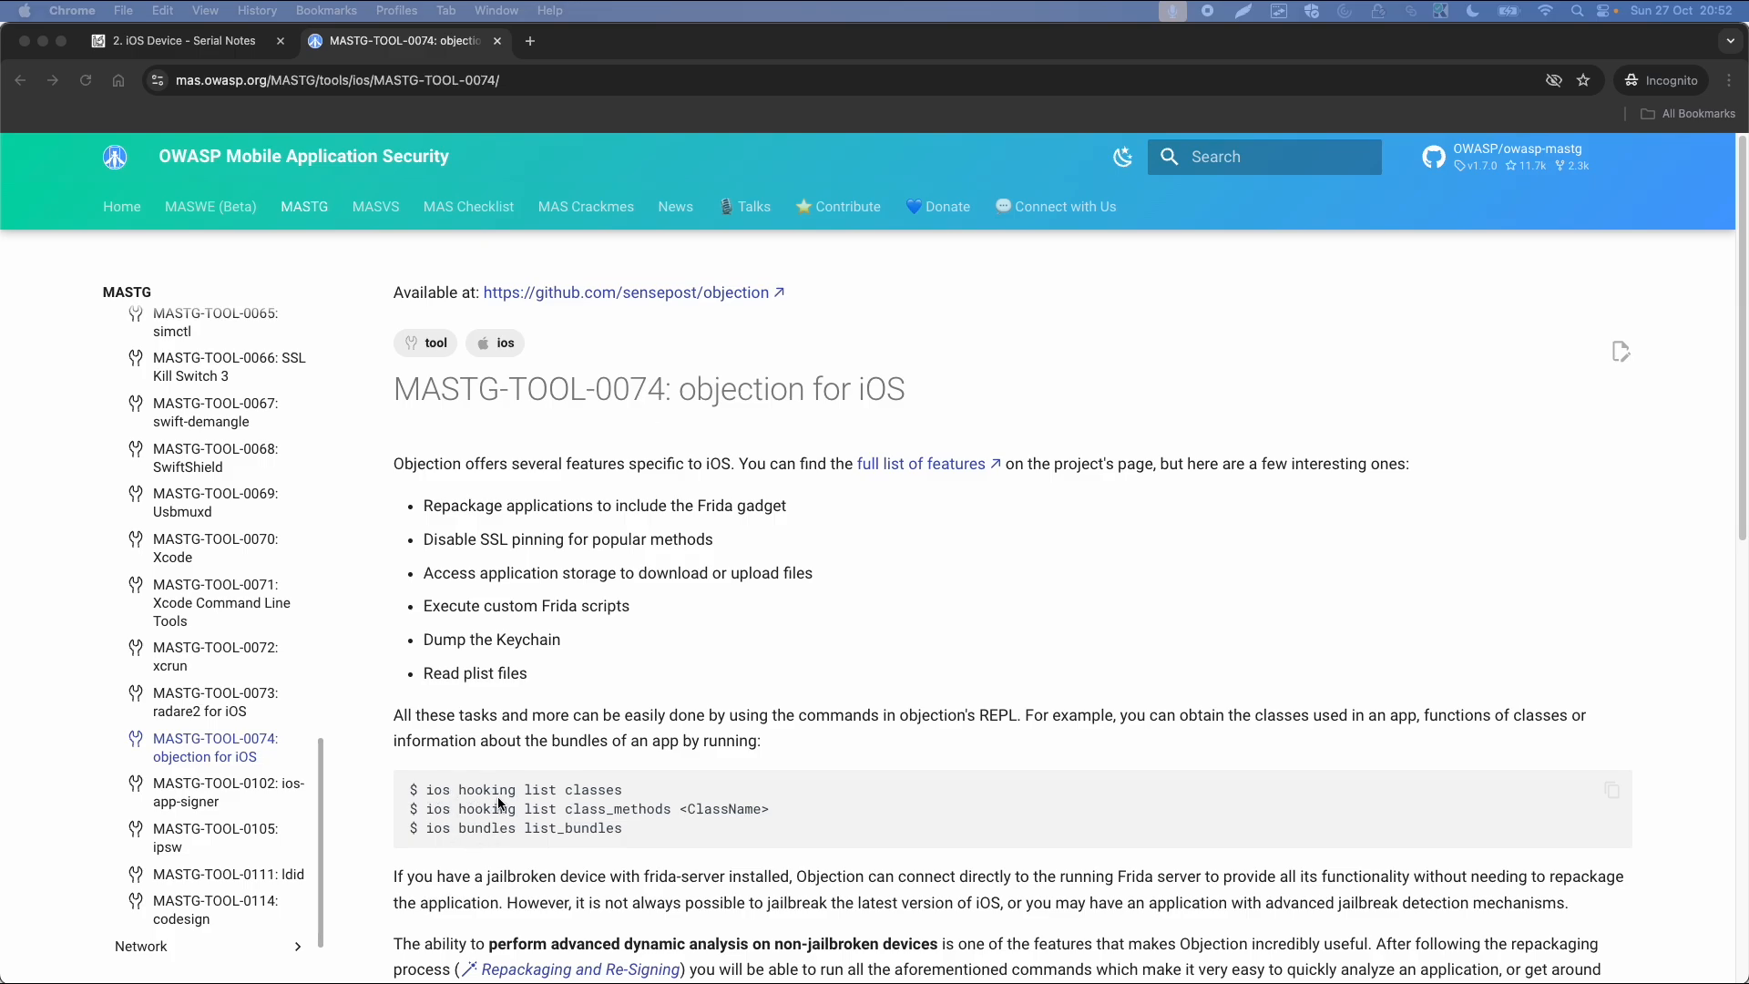
{"action": "mouse_move", "coordinate": [549, 828]}
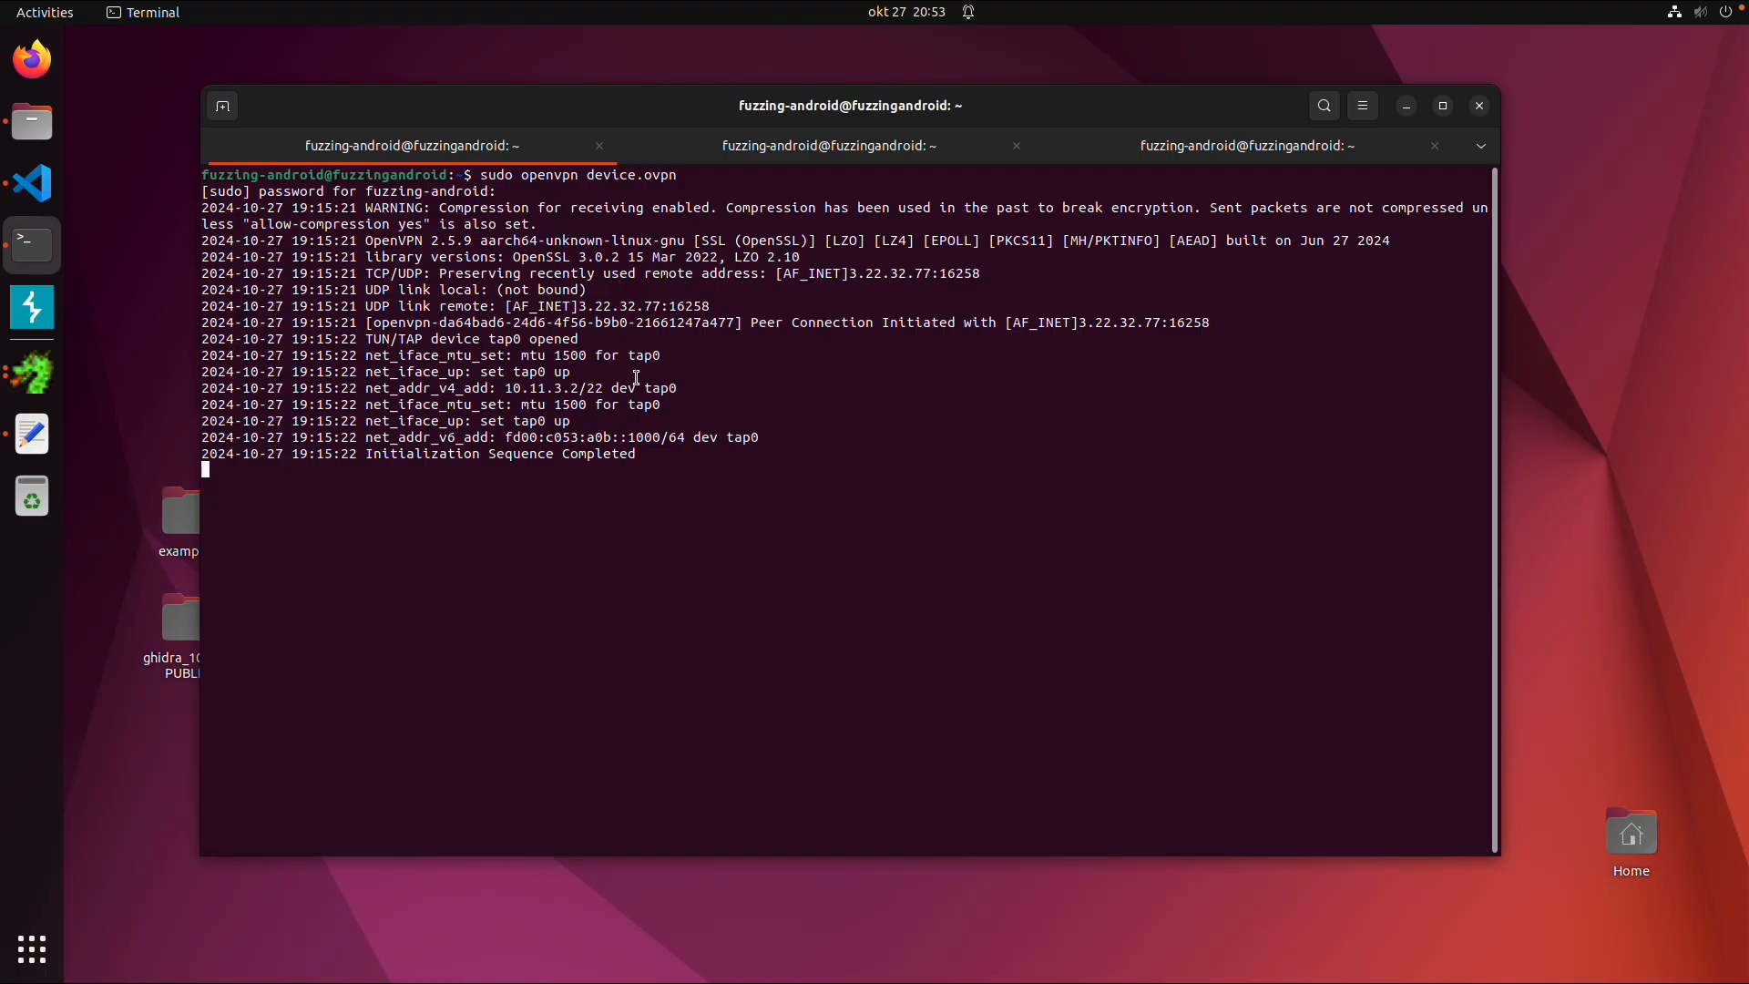
{"action": "mouse_move", "coordinate": [593, 401]}
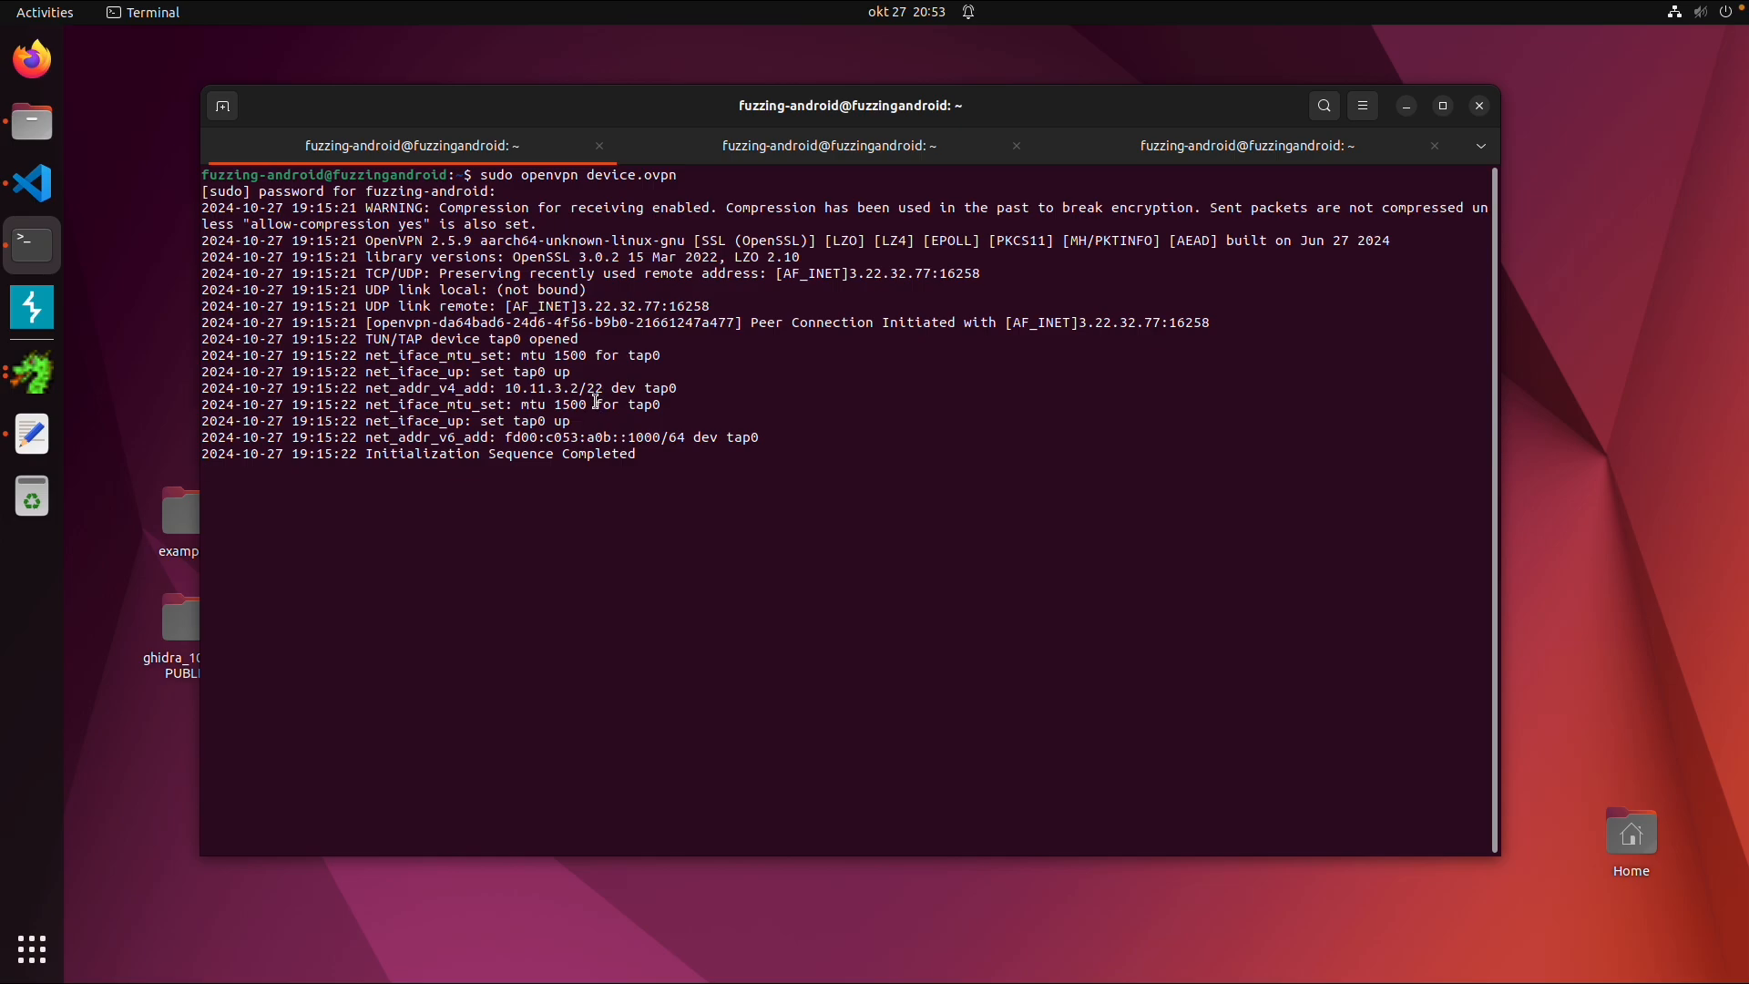
- In the empty shell tab, run frida-ps -Ua to list the running apps on the device
{"action": "left_click", "coordinate": [826, 144]}
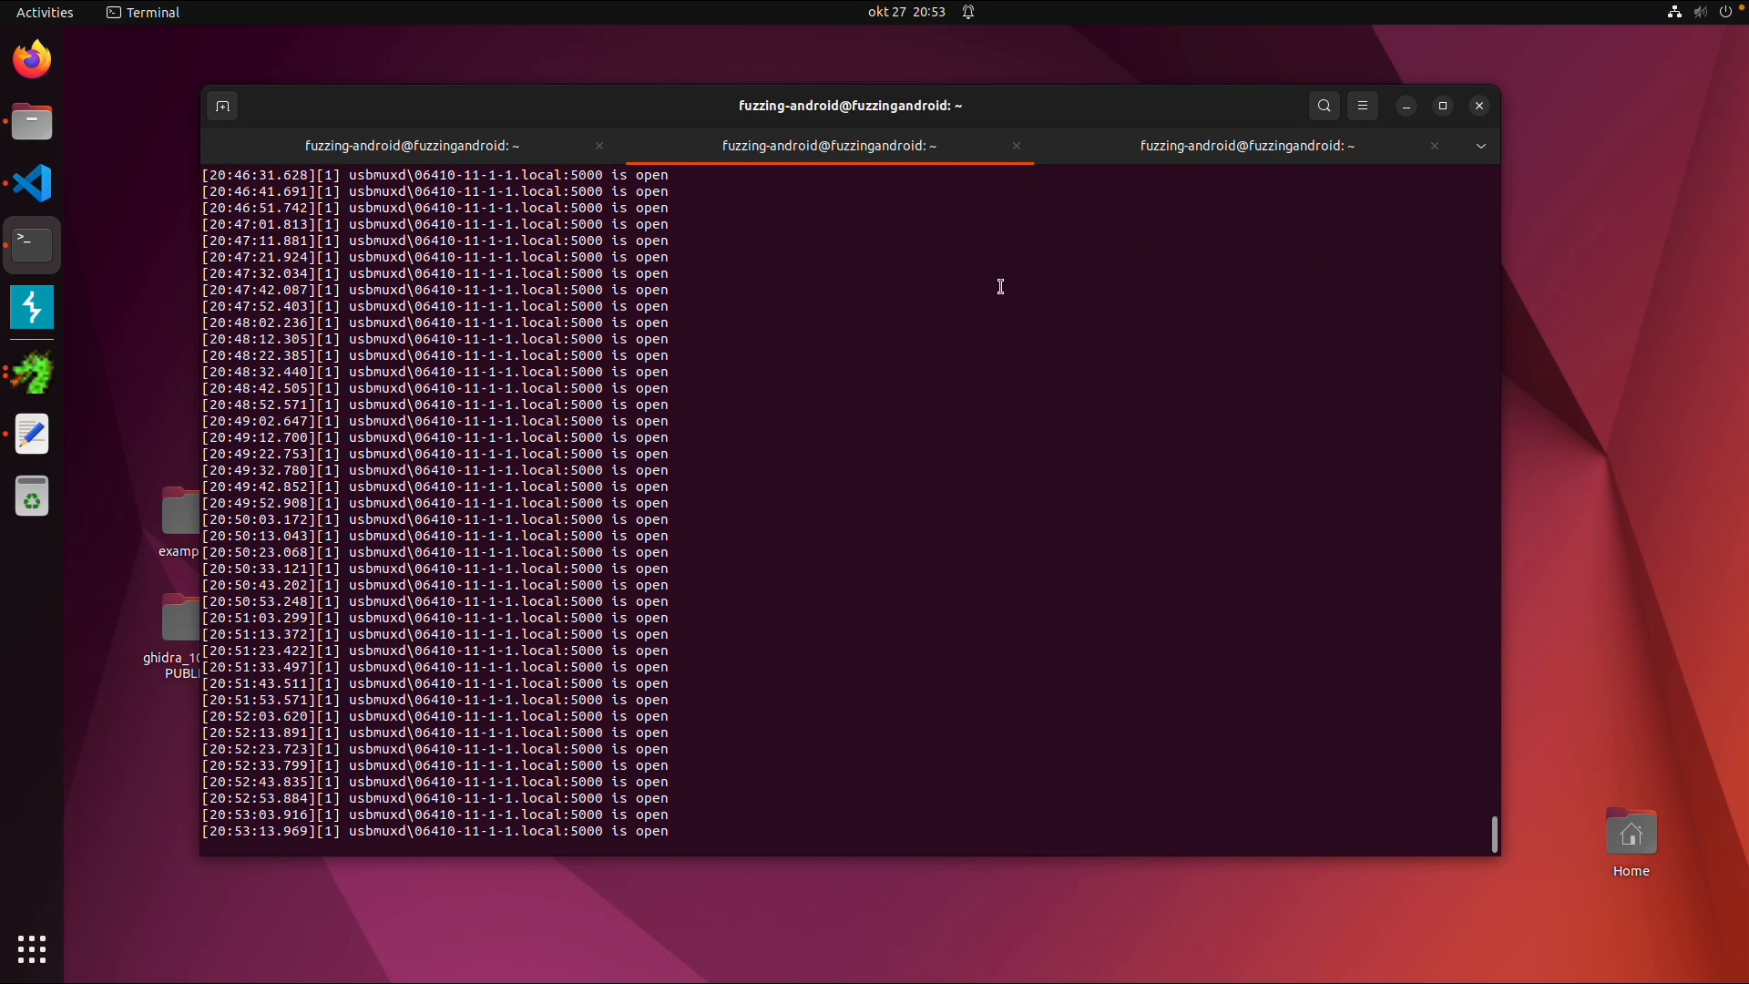
{"action": "left_click", "coordinate": [1247, 144]}
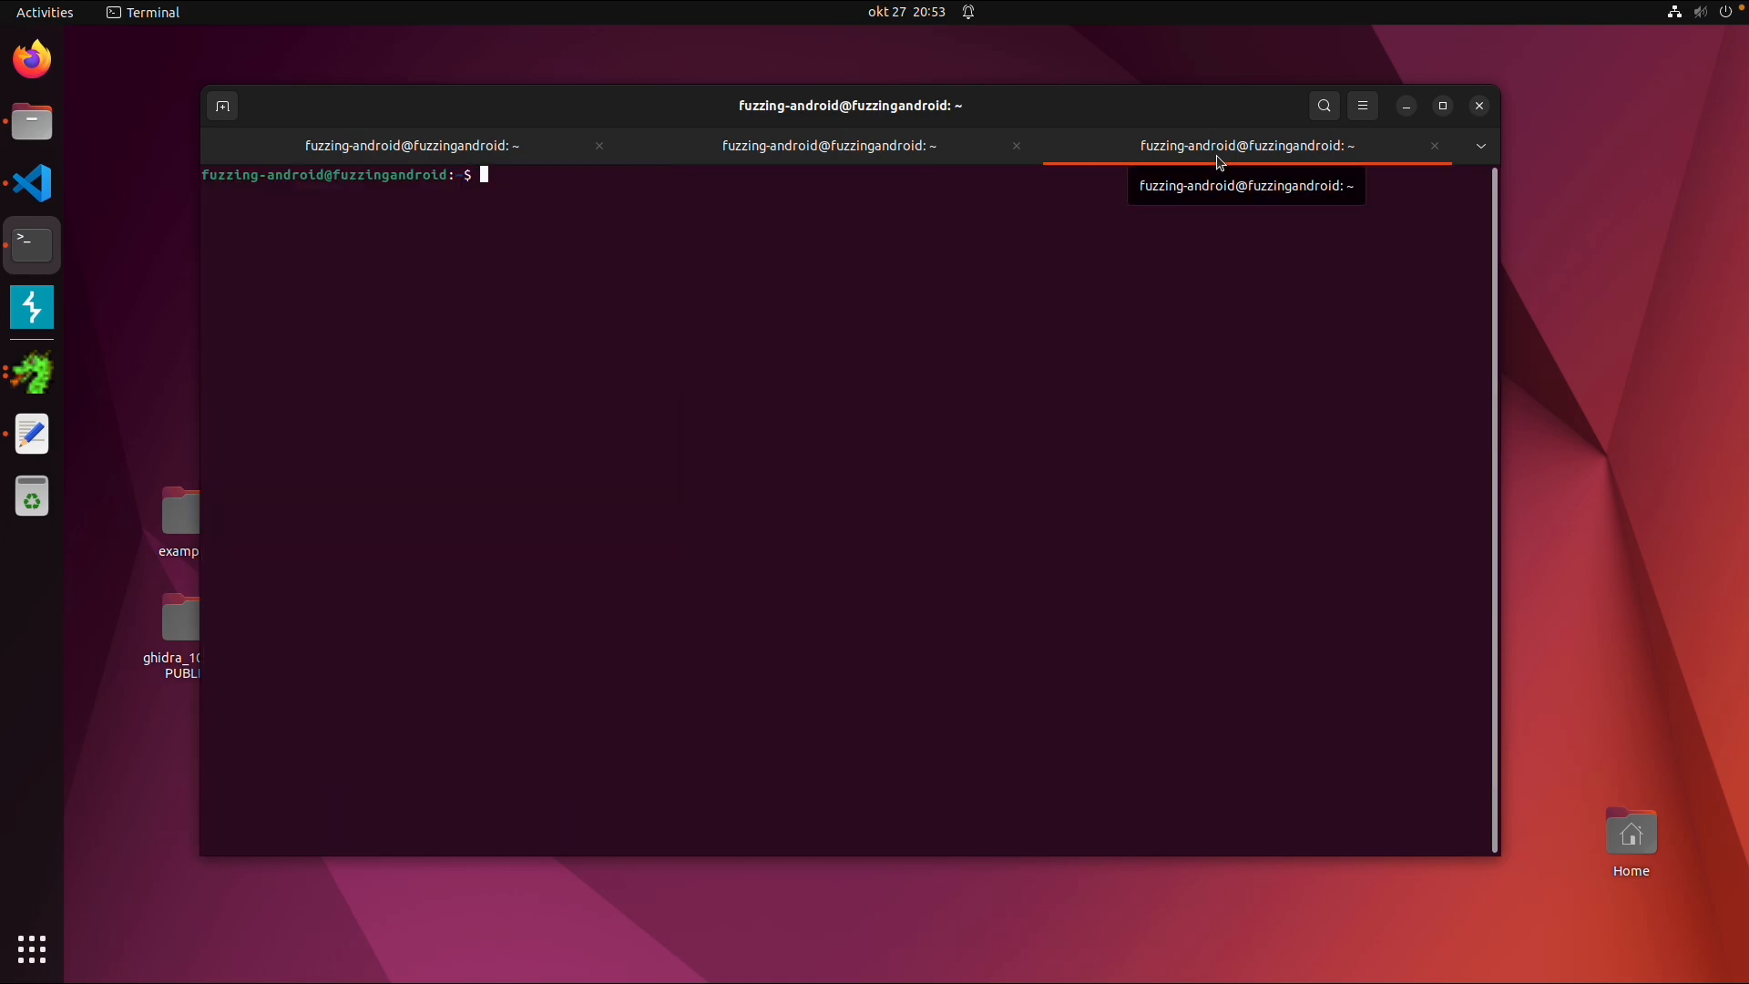
{"action": "type", "text": "frida-ps -"}
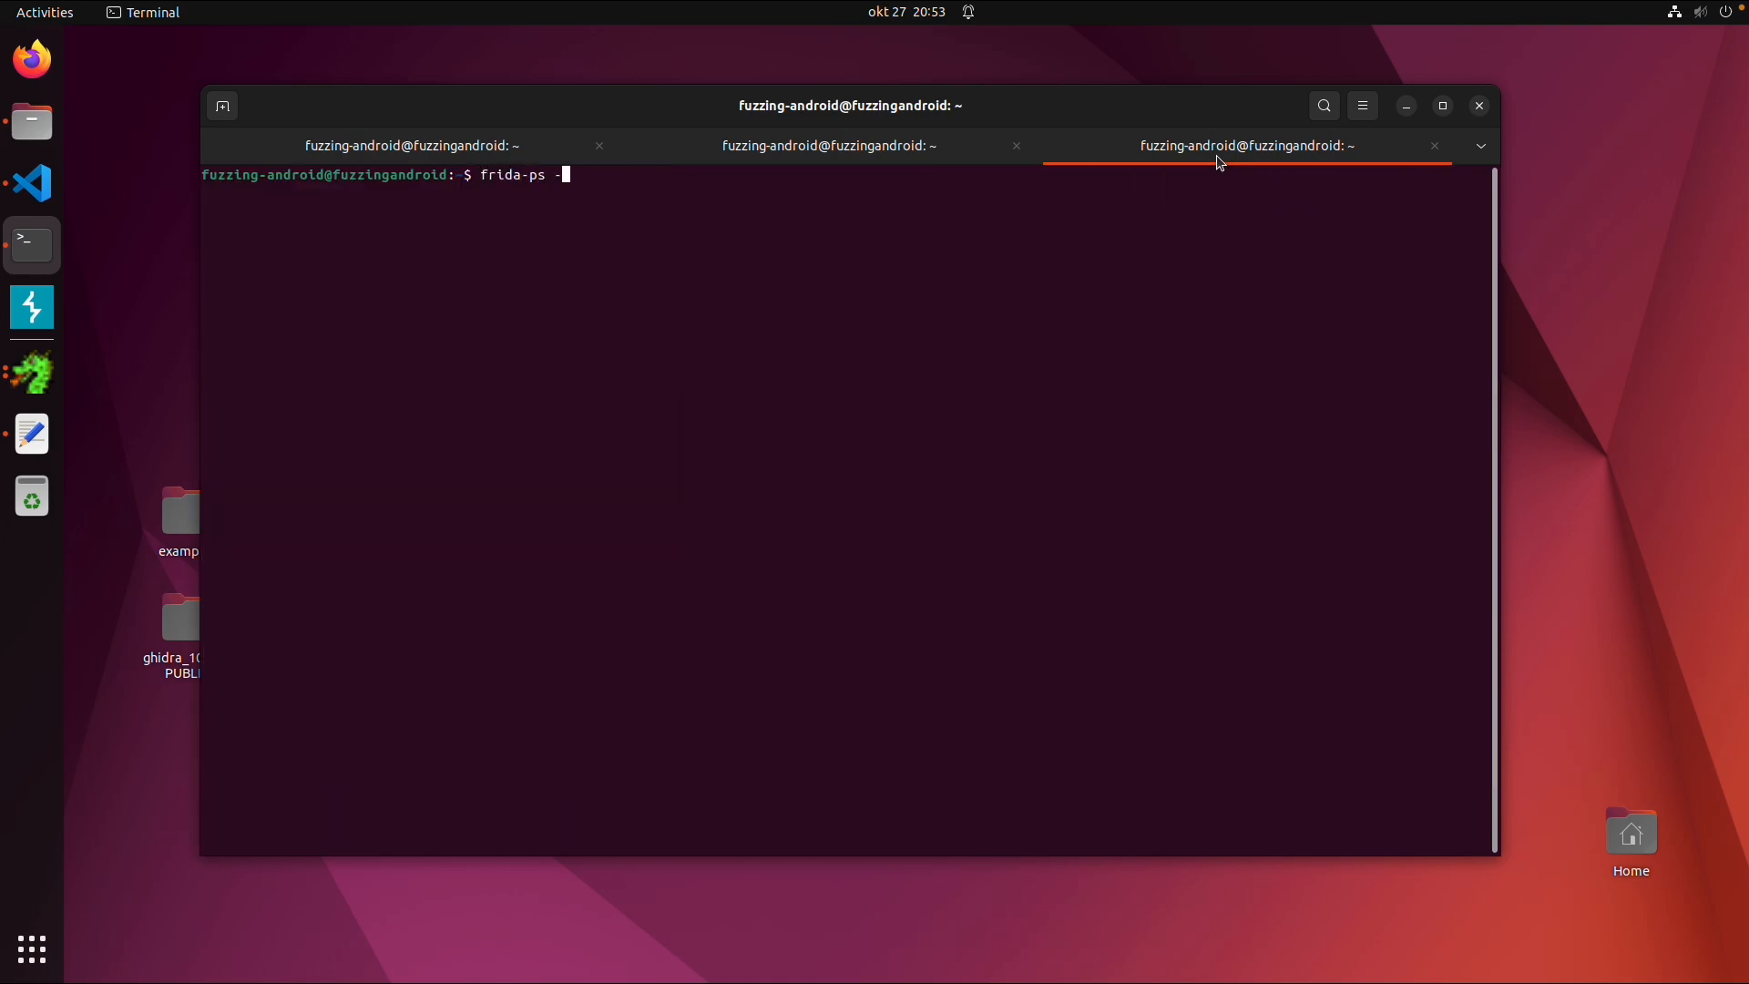
{"action": "type", "text": "Ua"}
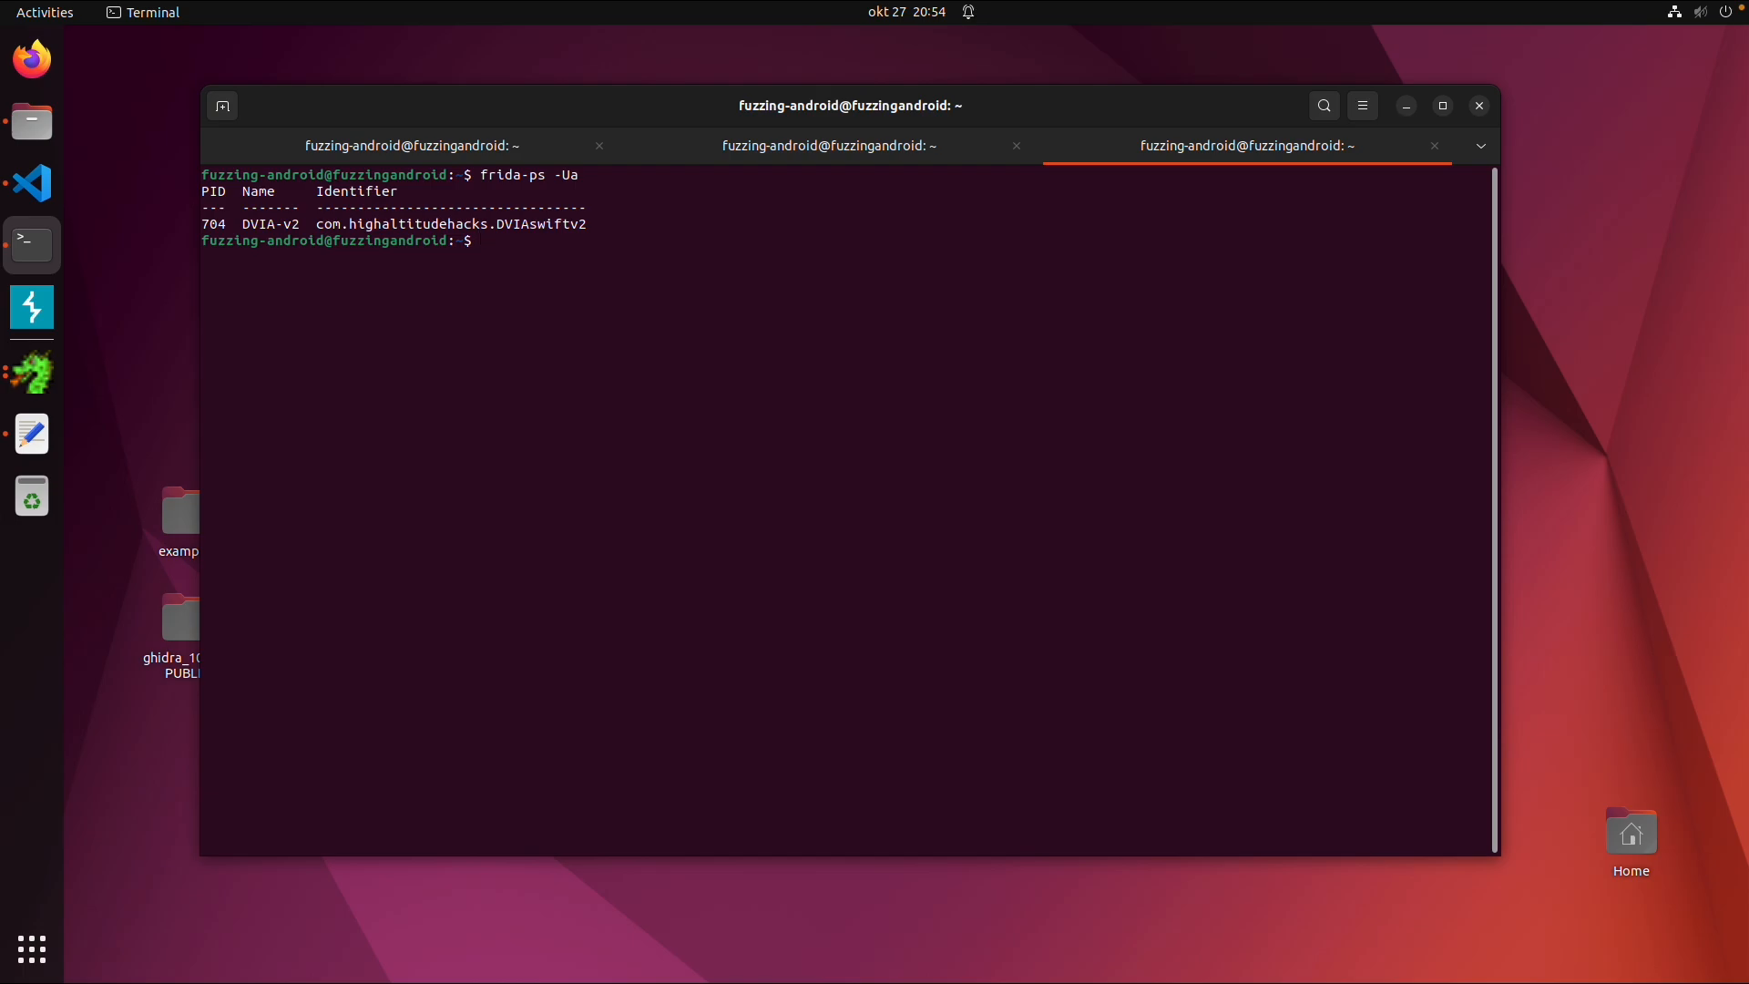
- Run objection --gadget="DVIA-v2" explore to attach an exploration session to DVIA-v2
{"action": "type", "text": "objection --gadget"}
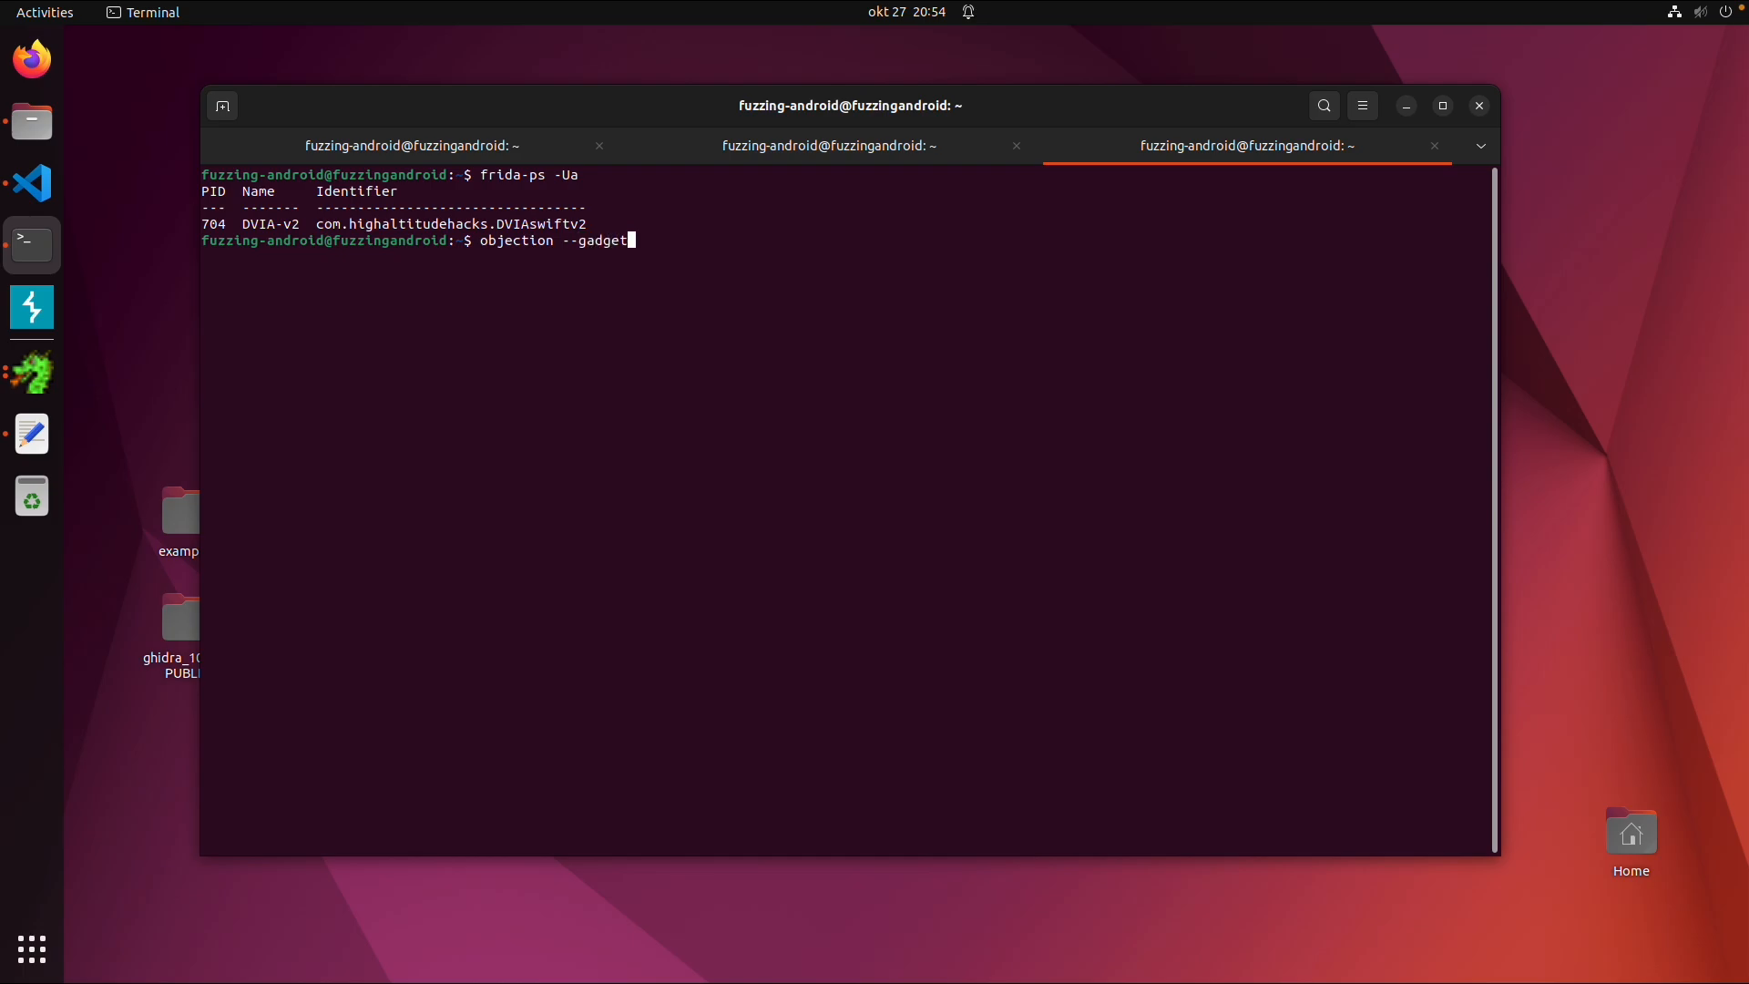
{"action": "type", "text": "=\""}
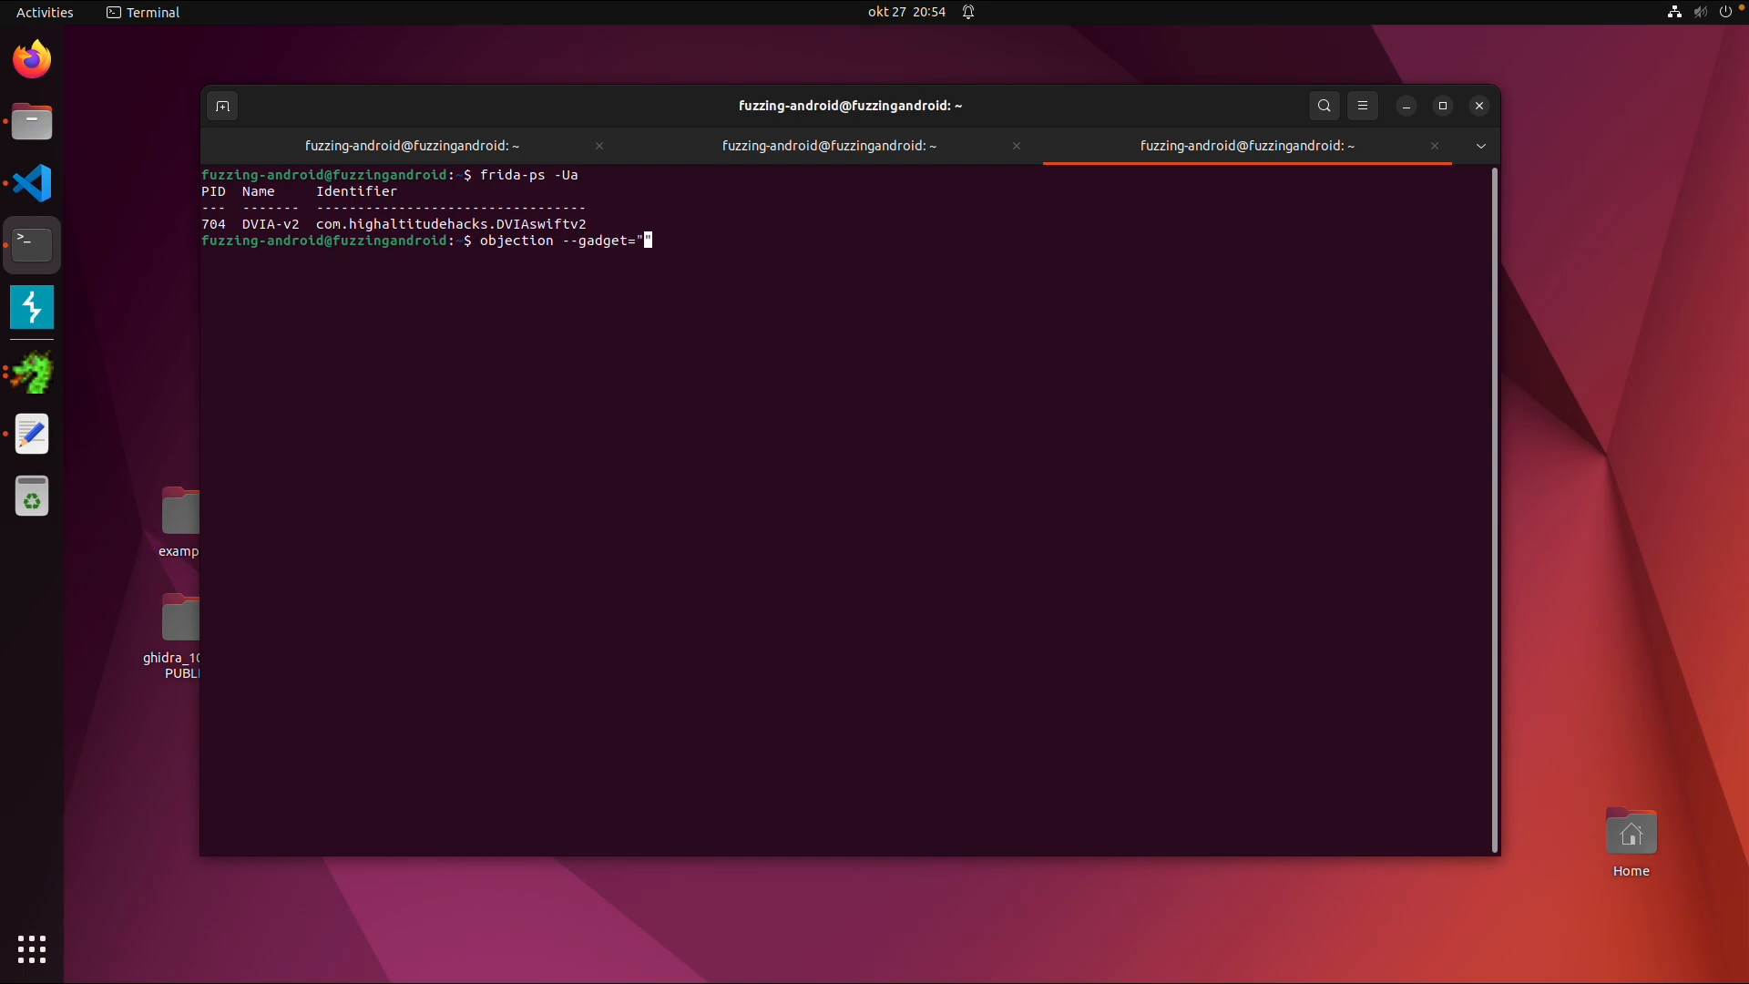
{"action": "type", "text": "DVIA"}
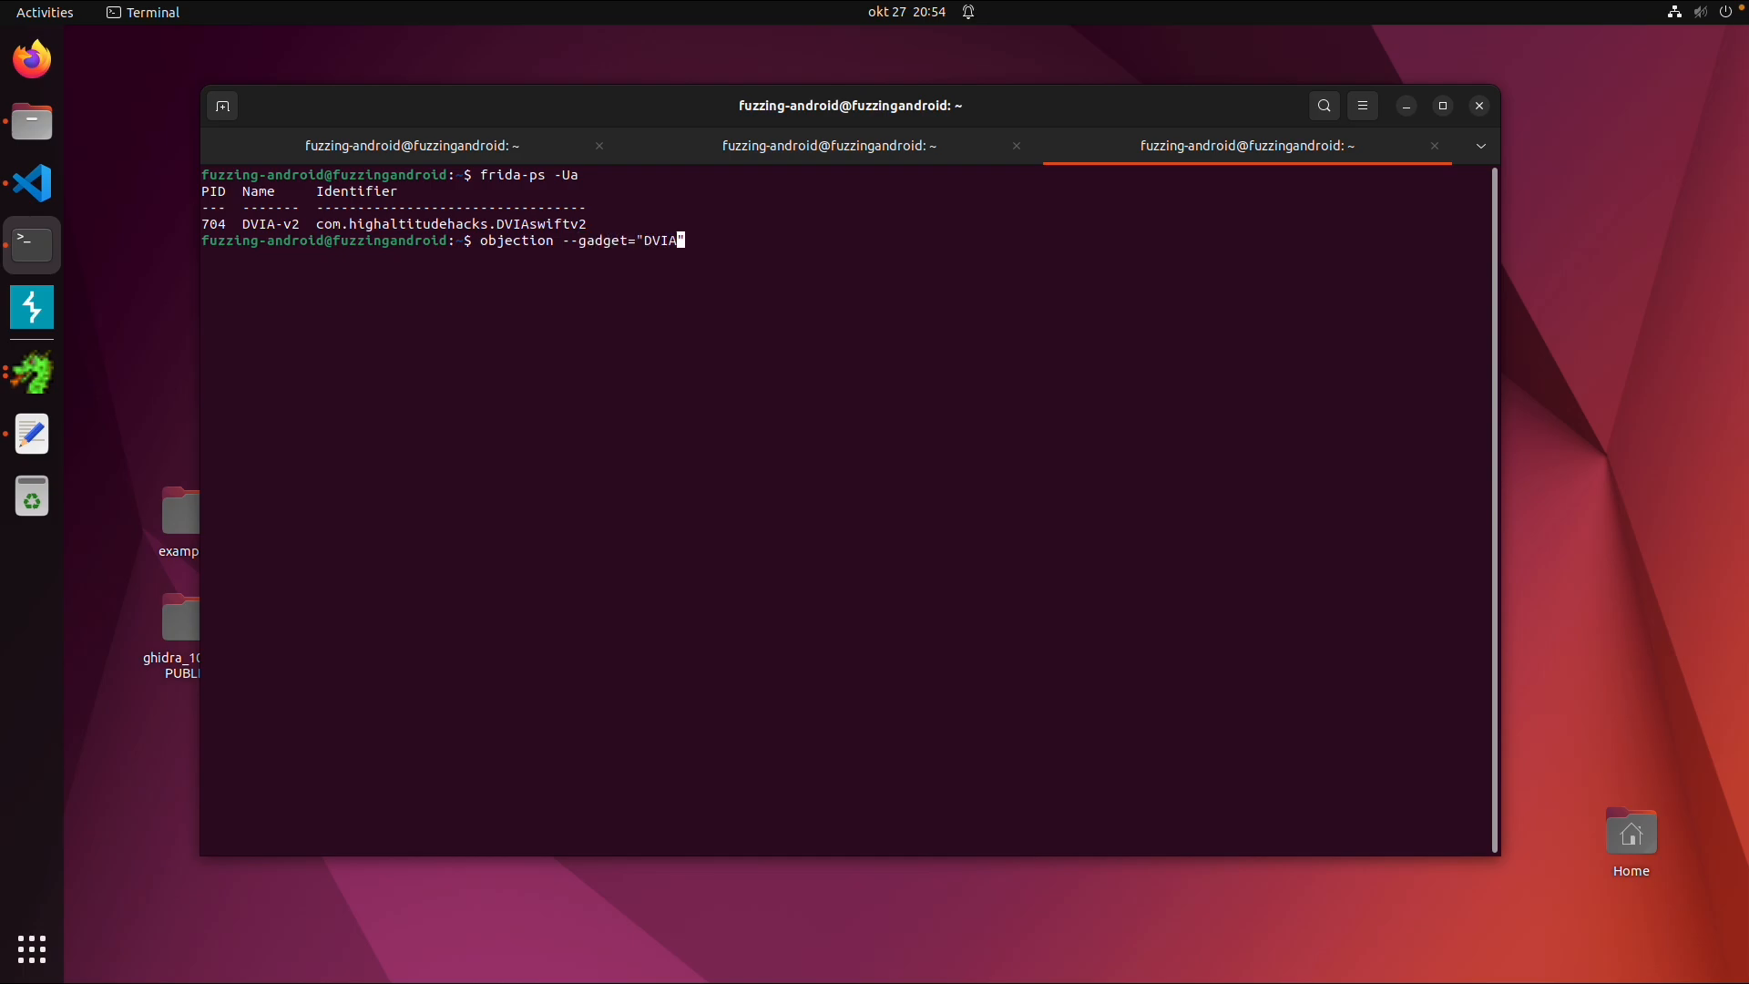
{"action": "type", "text": "-v2\" e"}
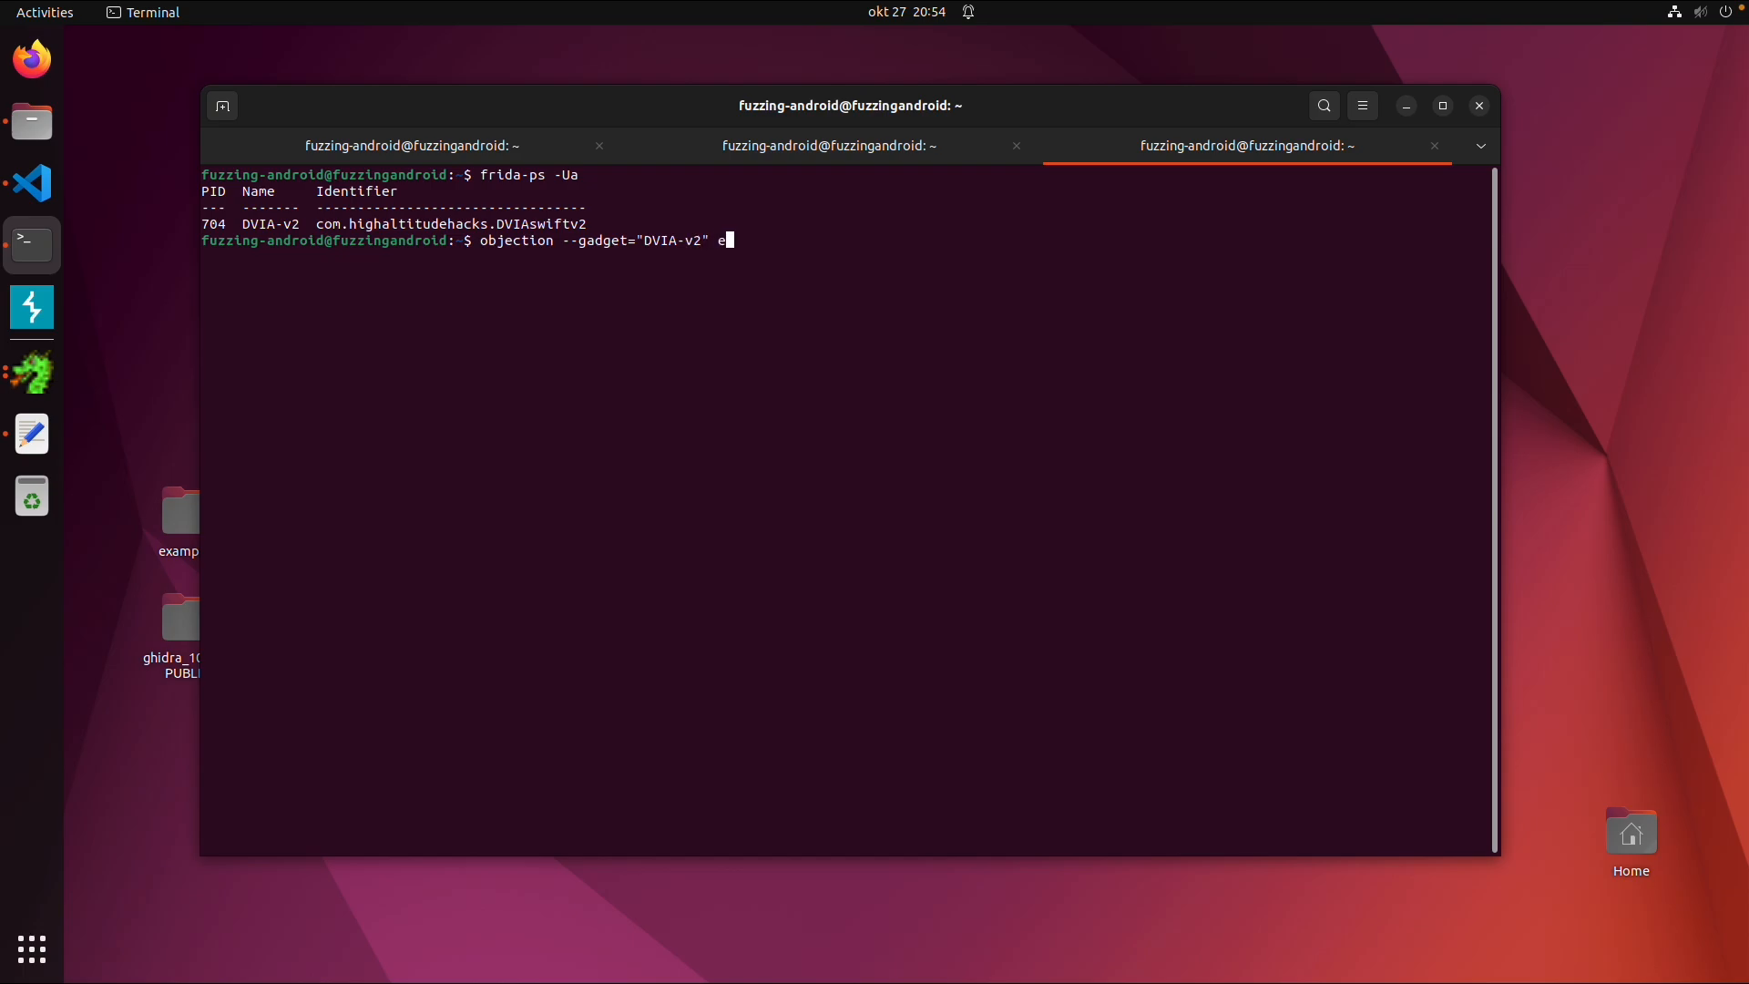
{"action": "key", "text": "Return"}
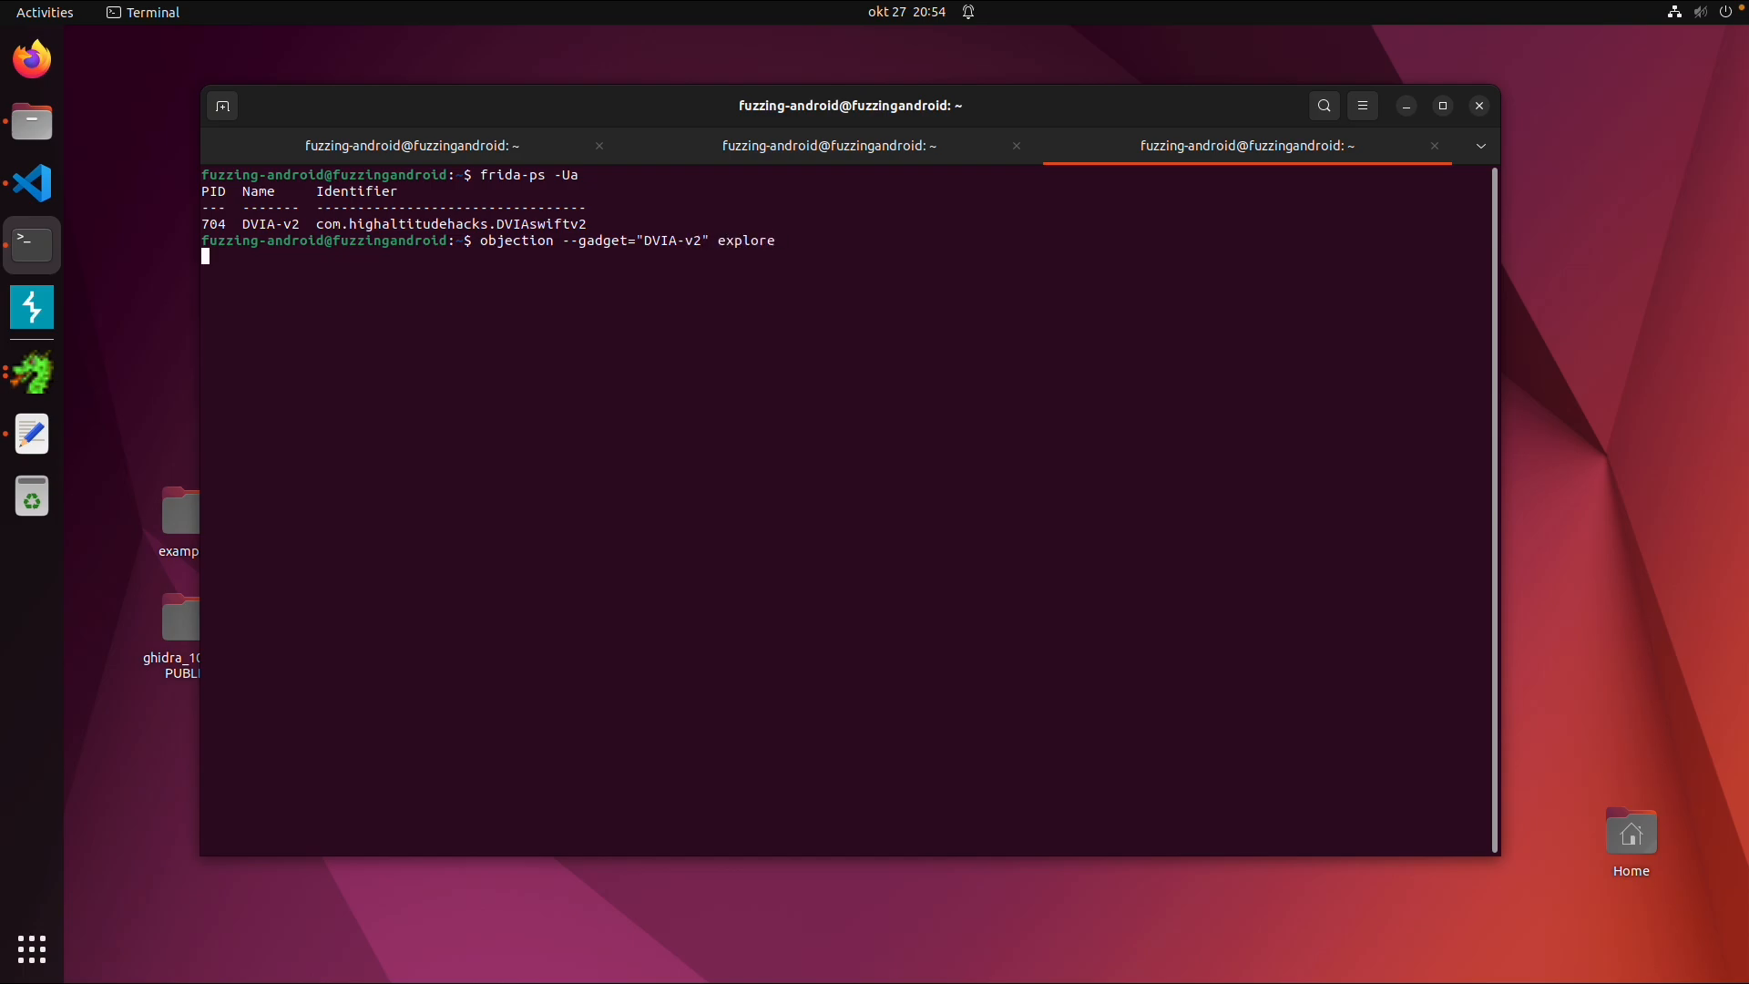
{"action": "key", "text": "Return"}
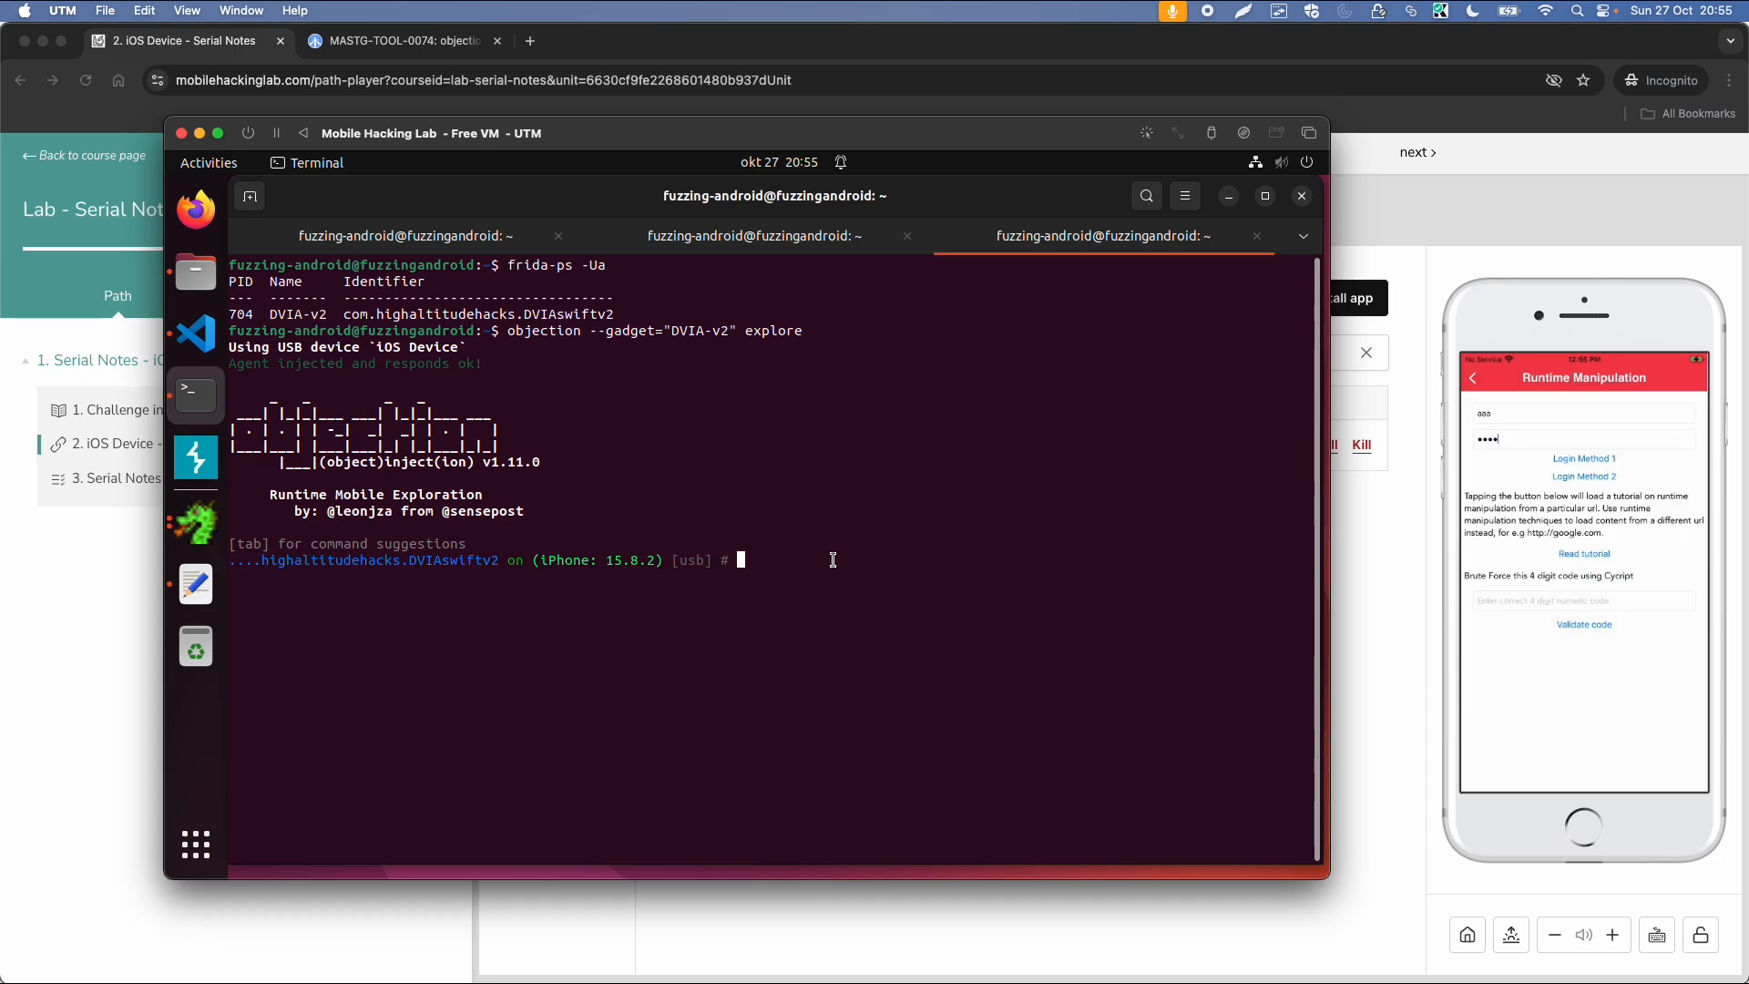
- Run 'ios hooking search classes login' and select the LoginValidate class from the results
{"action": "type", "text": "ios hooking list classes"}
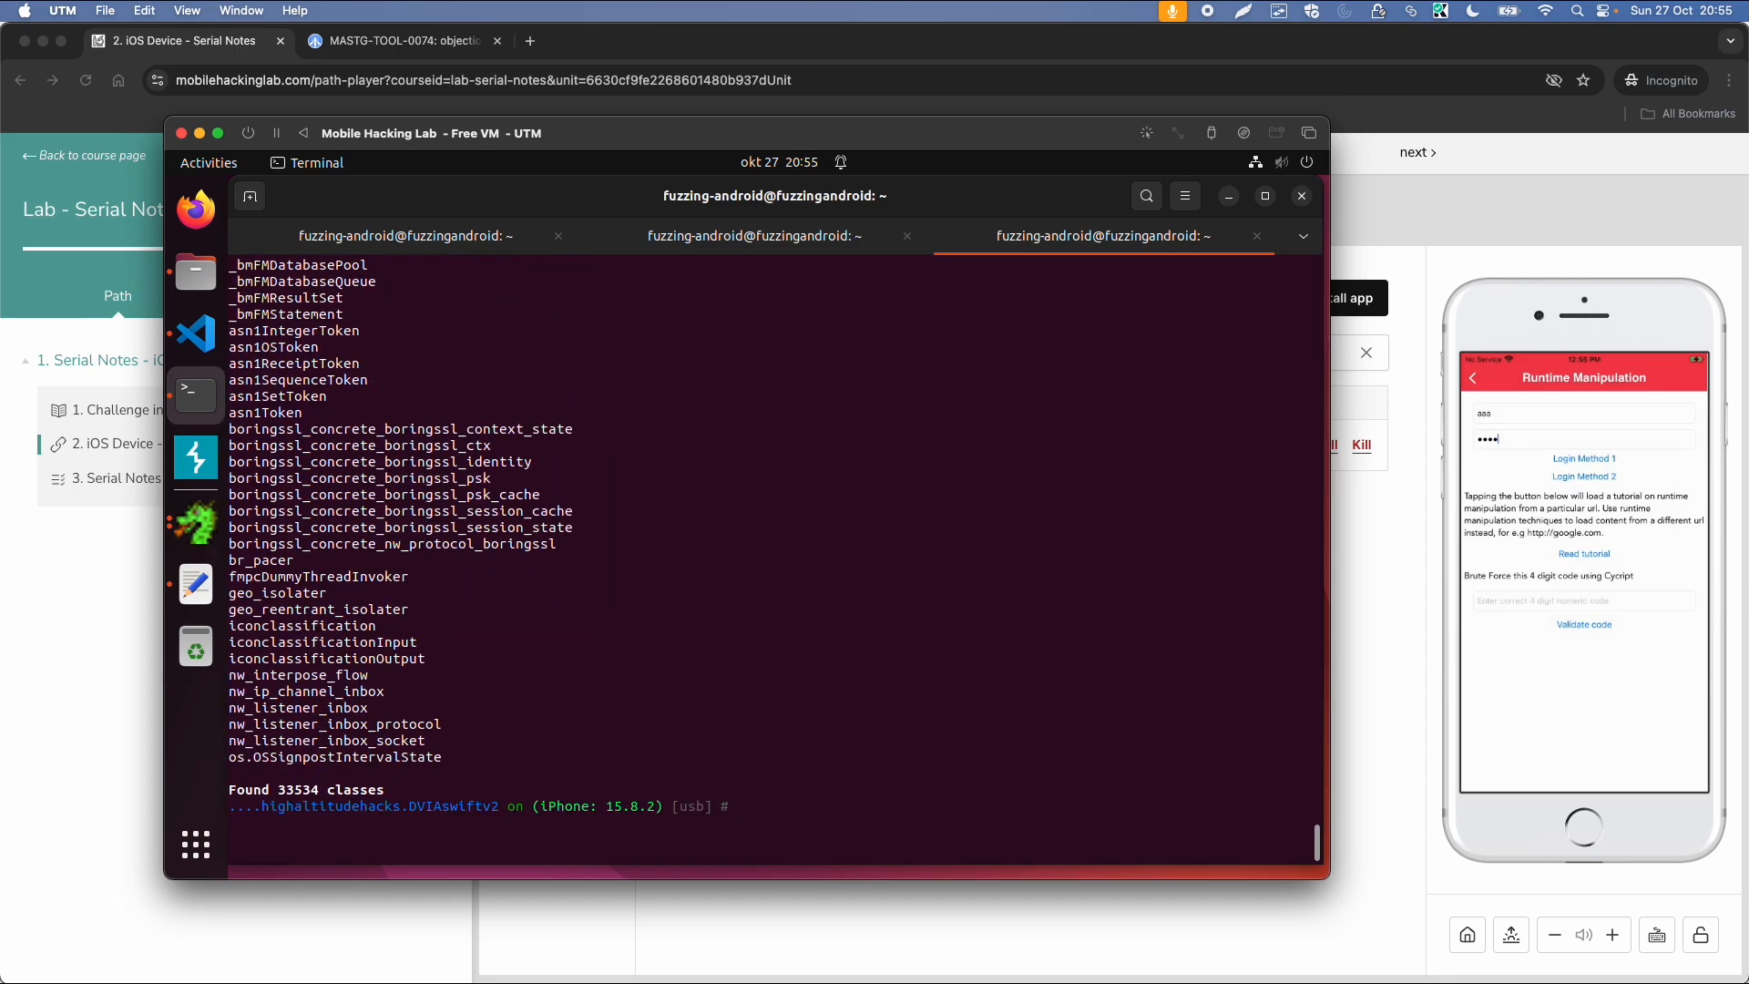
{"action": "type", "text": "ios hooking search methods detect_"}
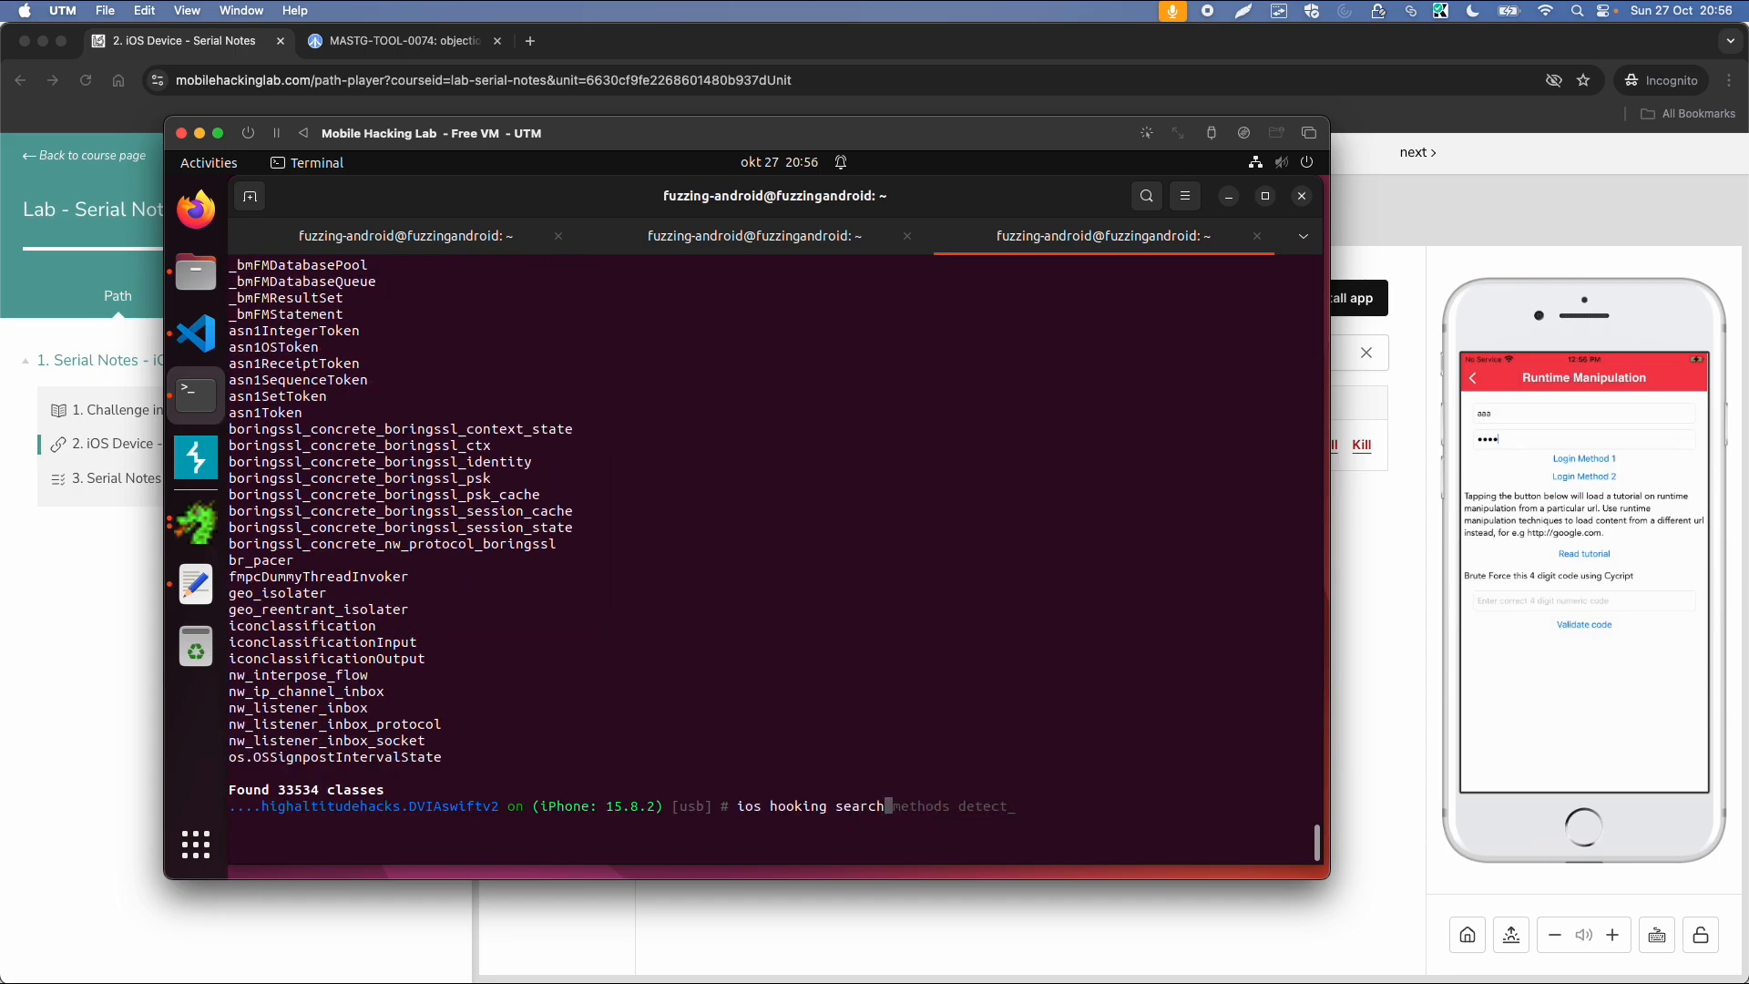
{"action": "key", "text": "tab"}
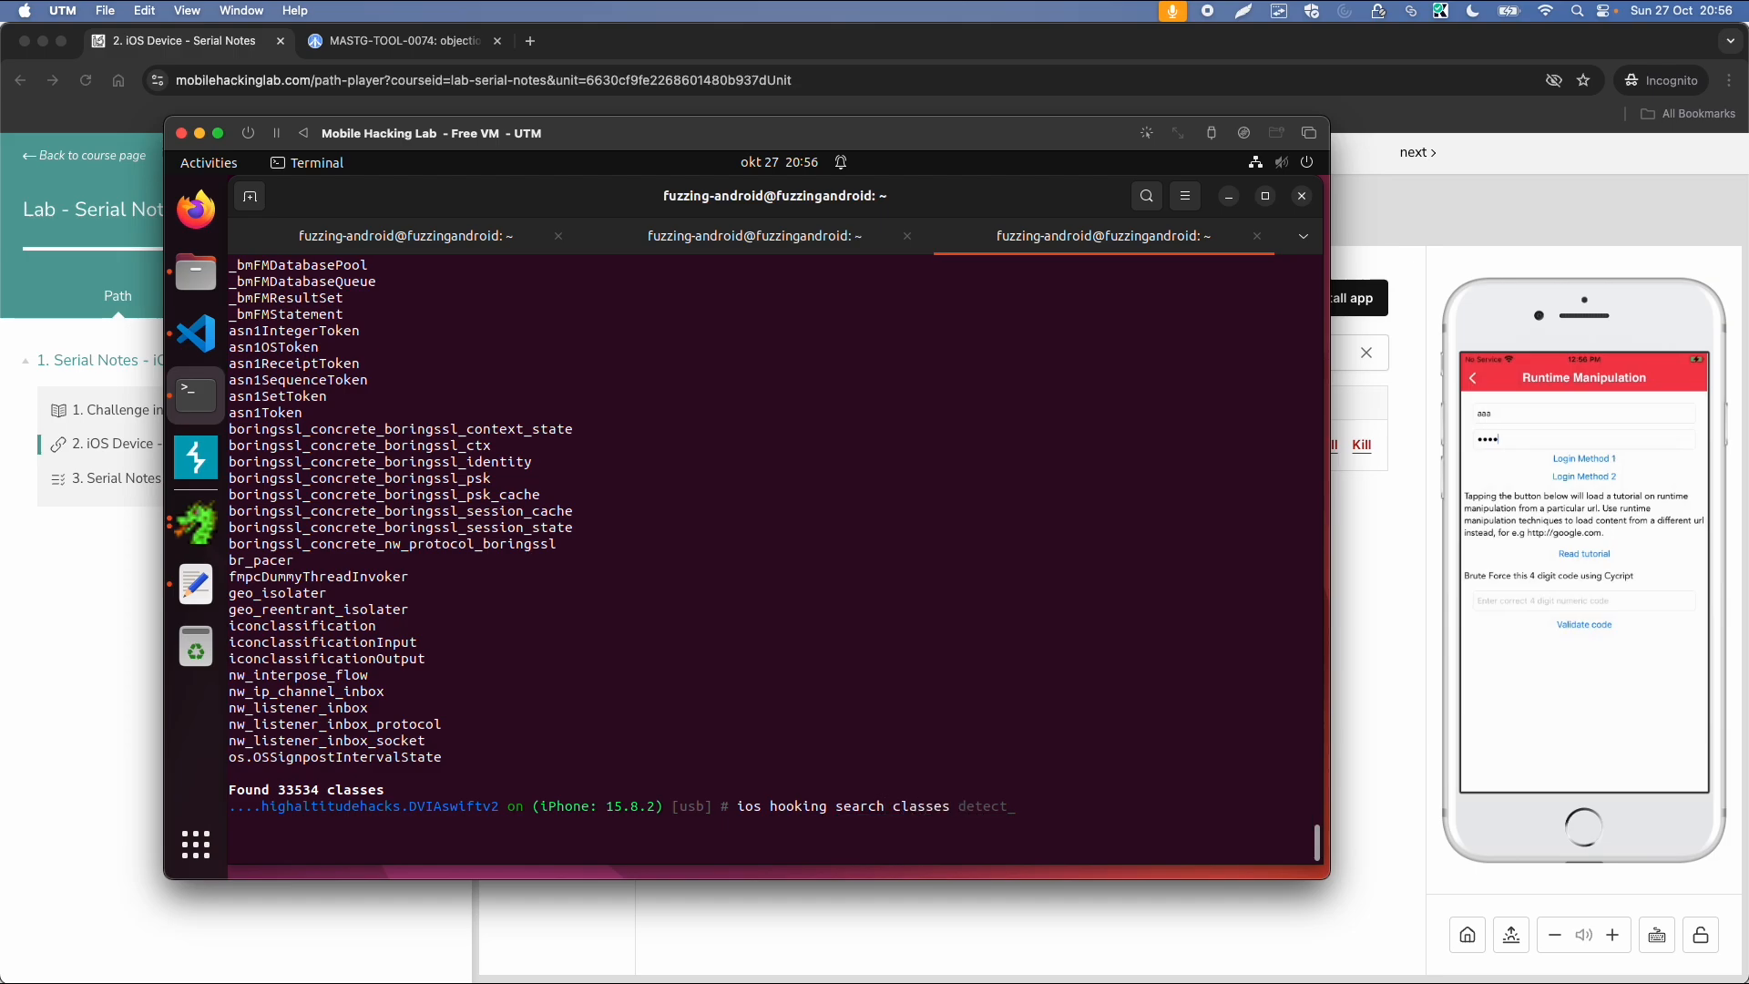
{"action": "type", "text": "login"}
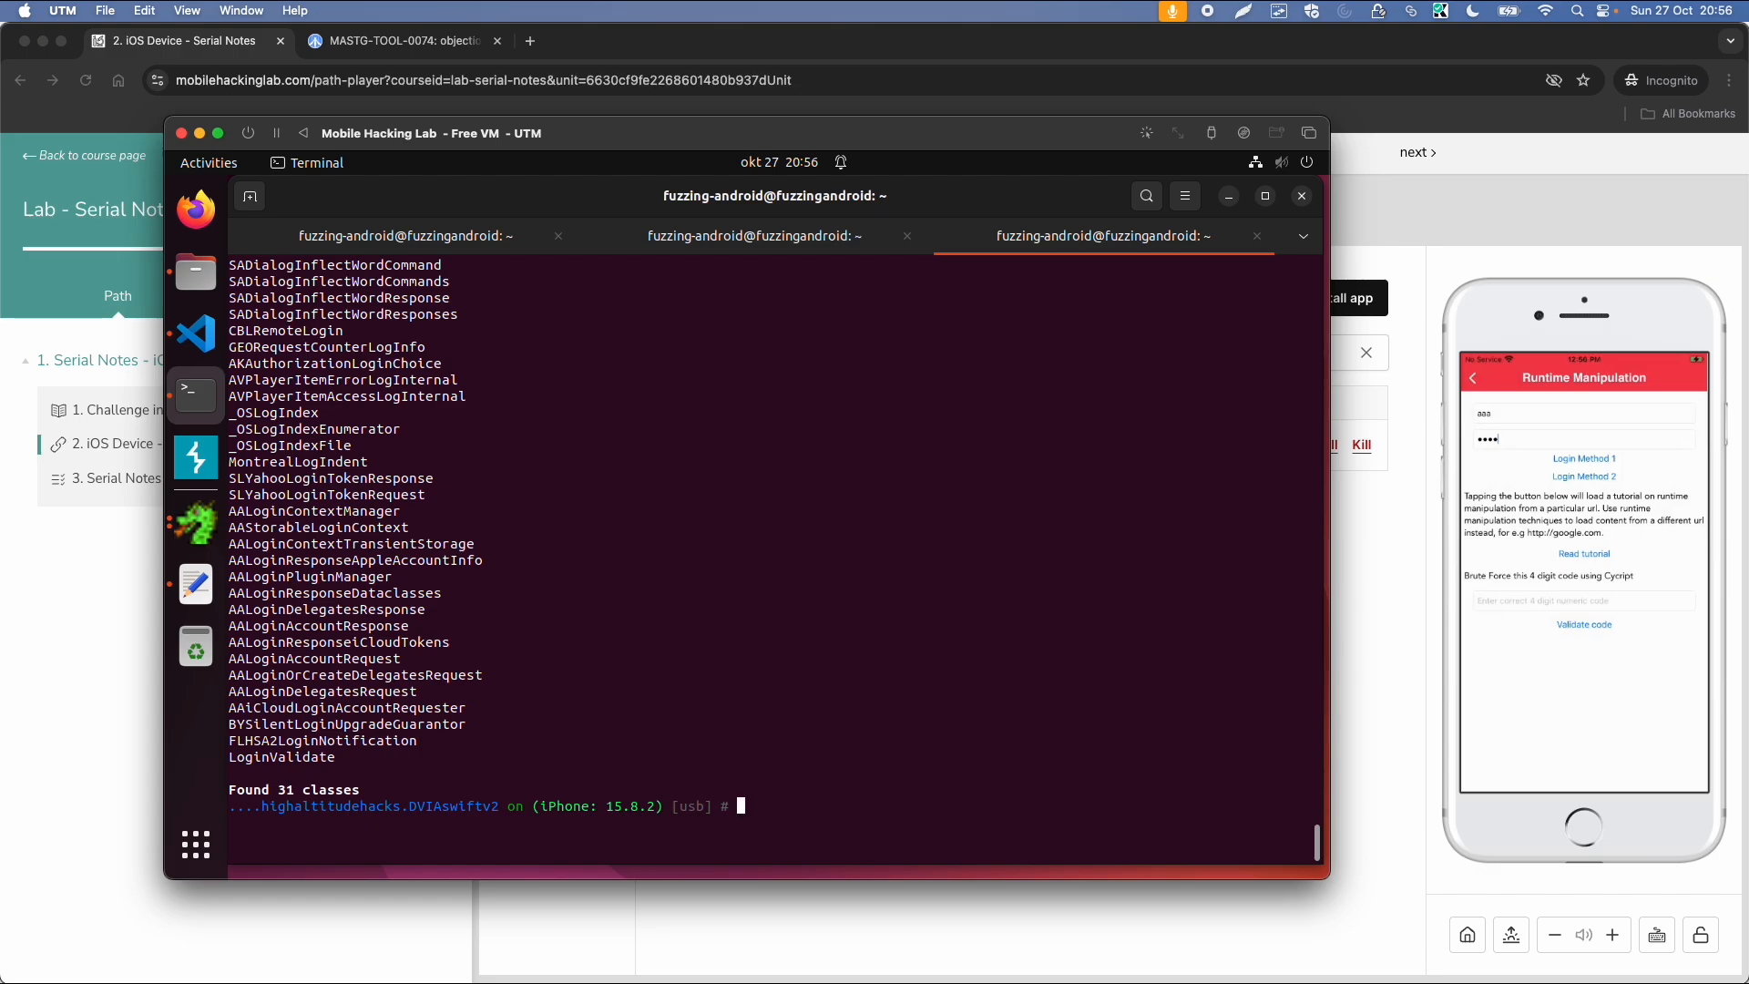
{"action": "type", "text": "ios hooking search classes login"}
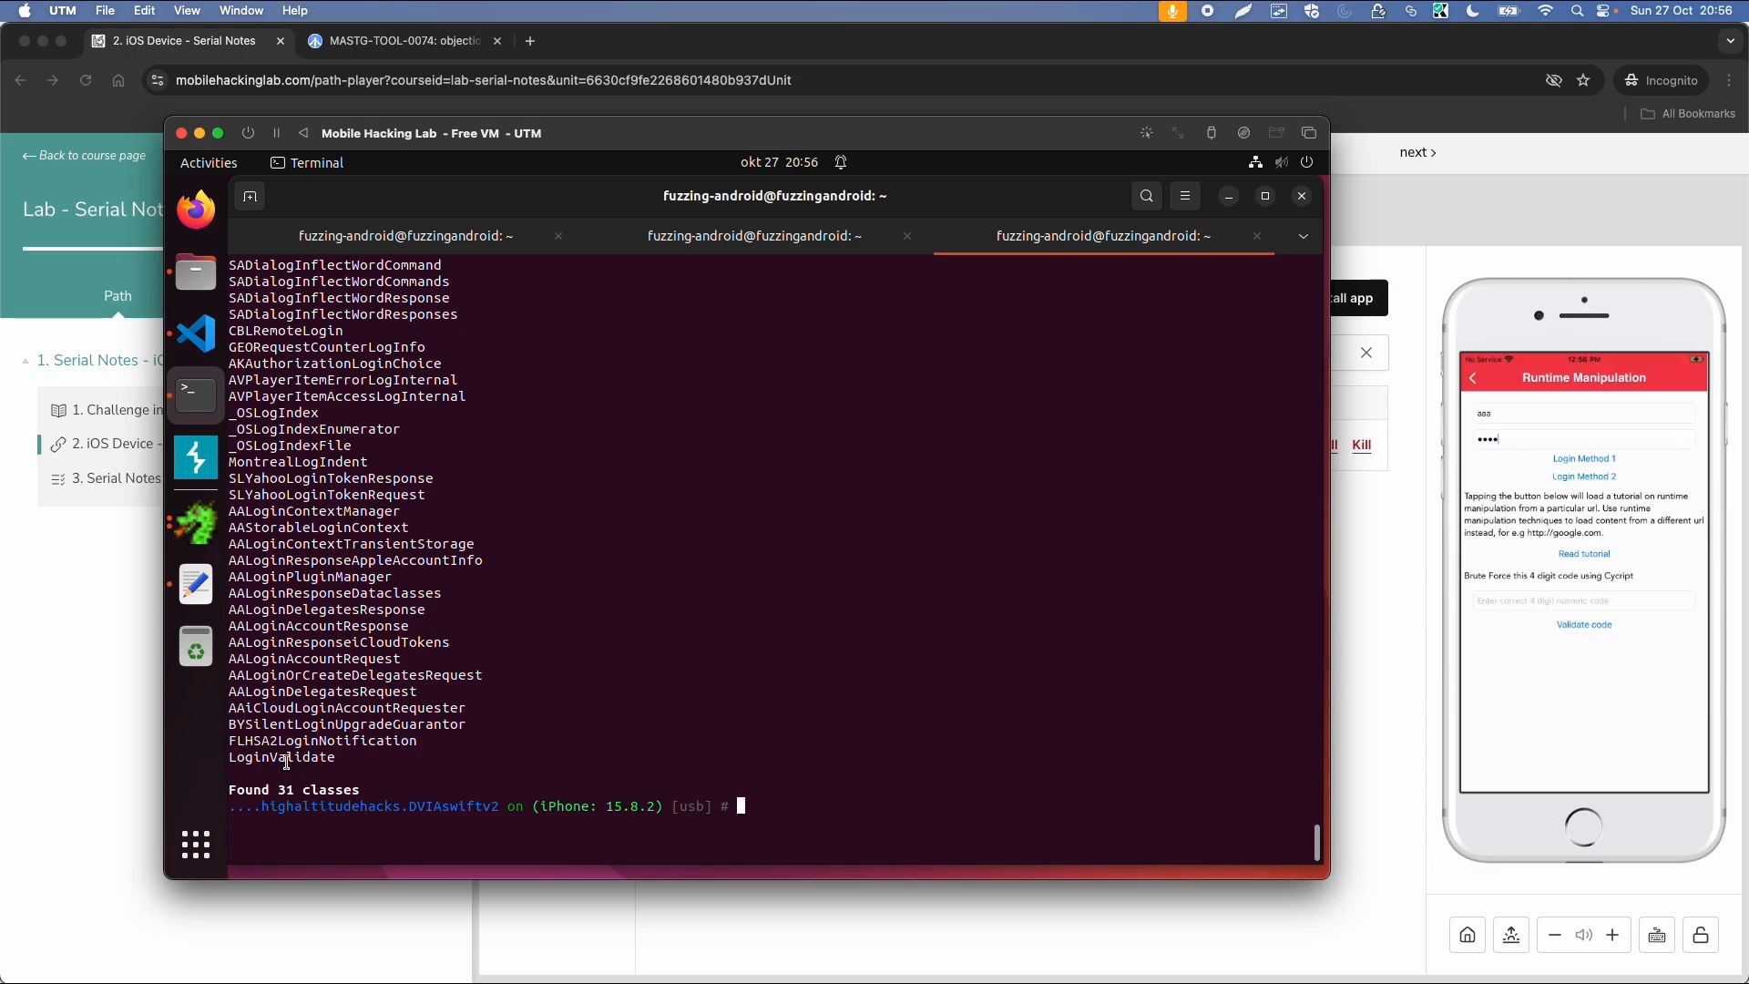
{"action": "double_click", "coordinate": [282, 756]}
{"action": "type", "text": "ios hooking watch class LoginValidate"}
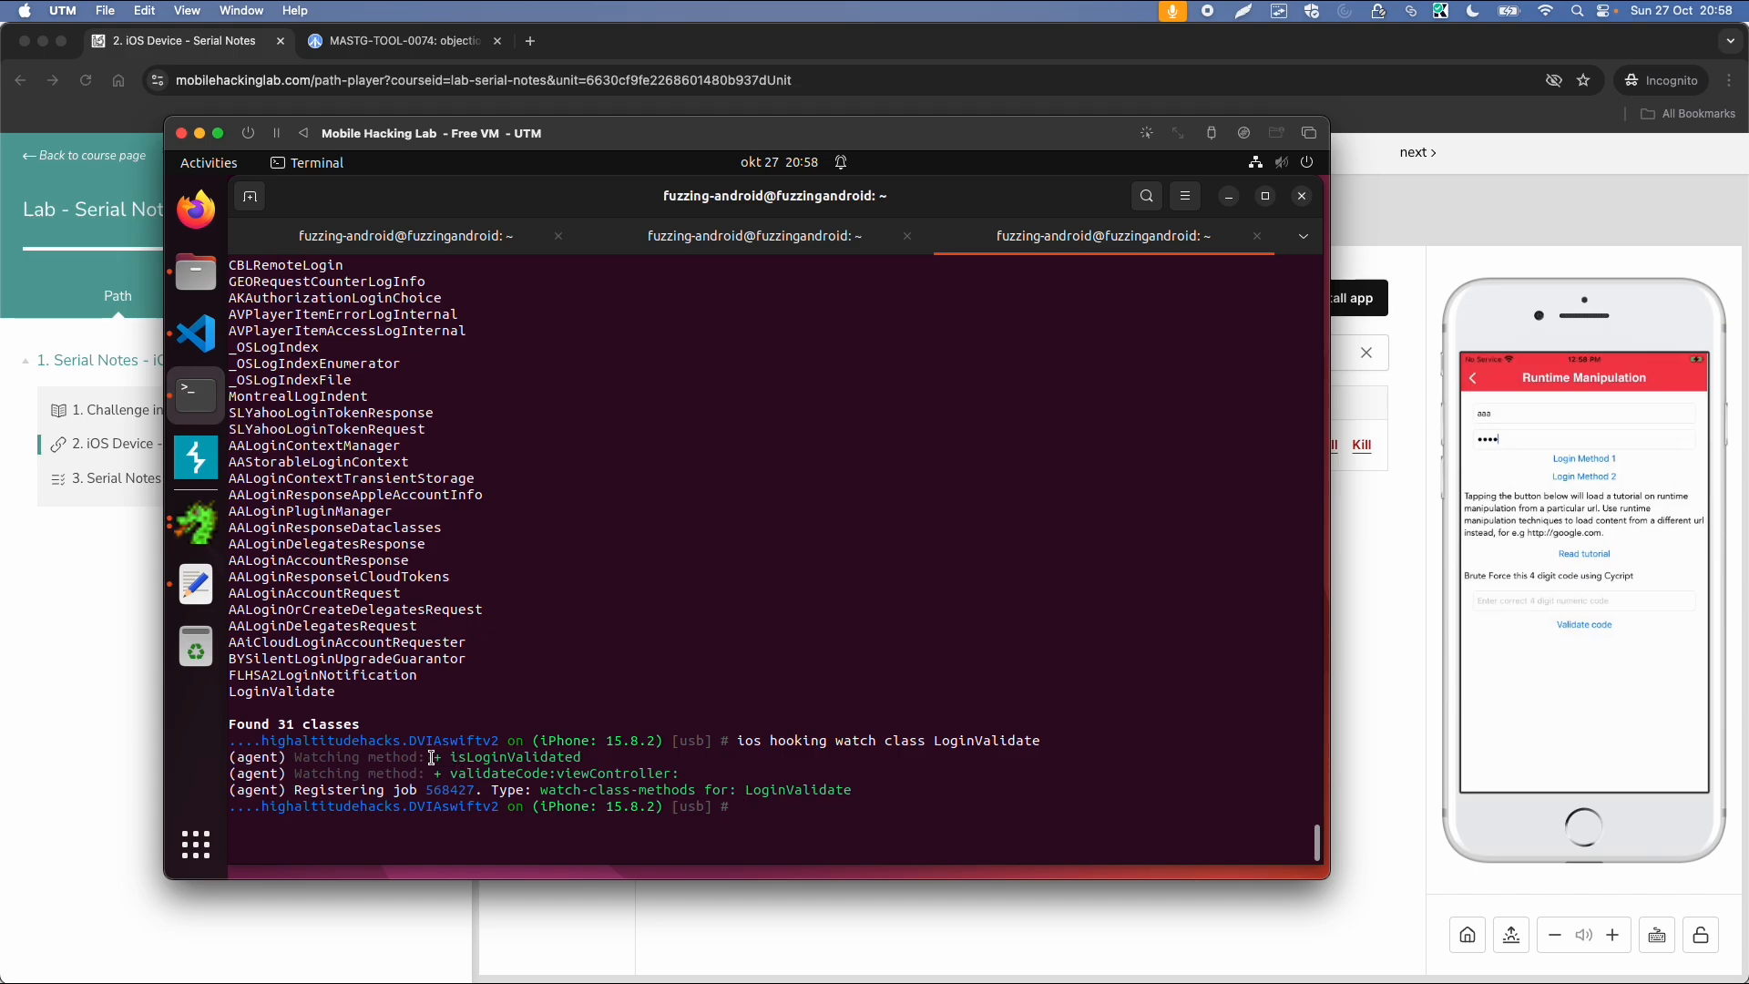
- Watch "+[LoginValidate isLoginValidated]" with --dump-args and --dump-return
{"action": "double_click", "coordinate": [507, 756]}
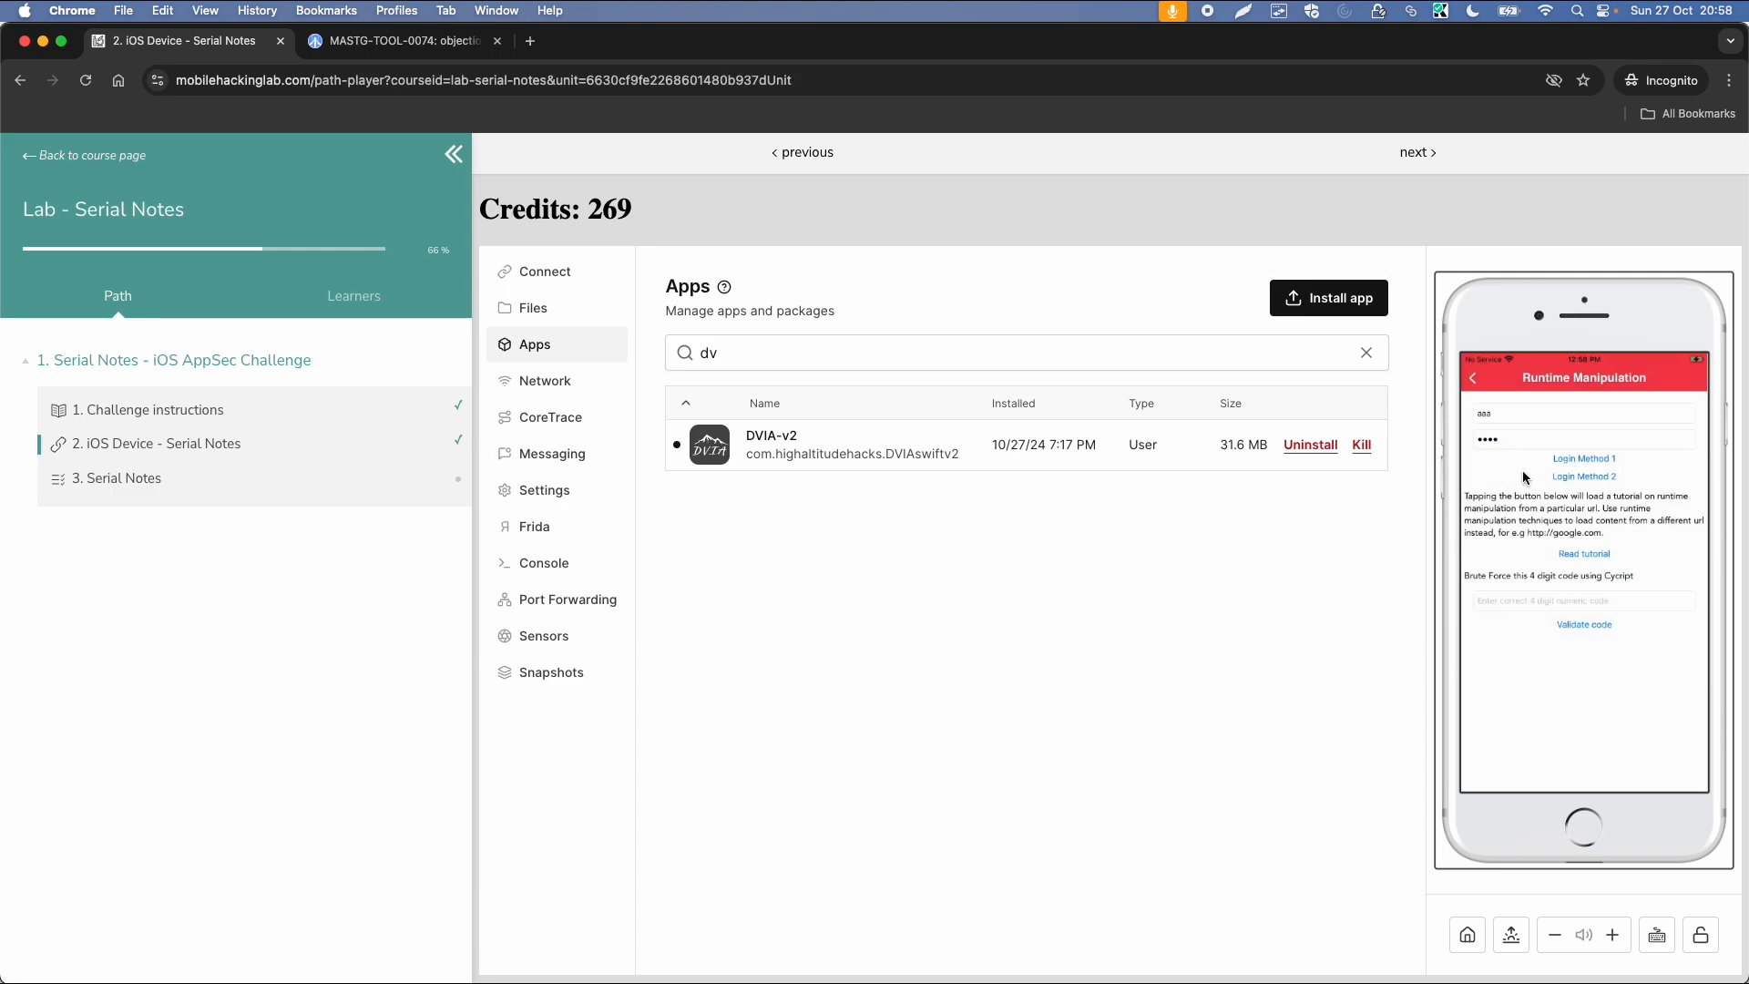
{"action": "mouse_move", "coordinate": [1566, 466]}
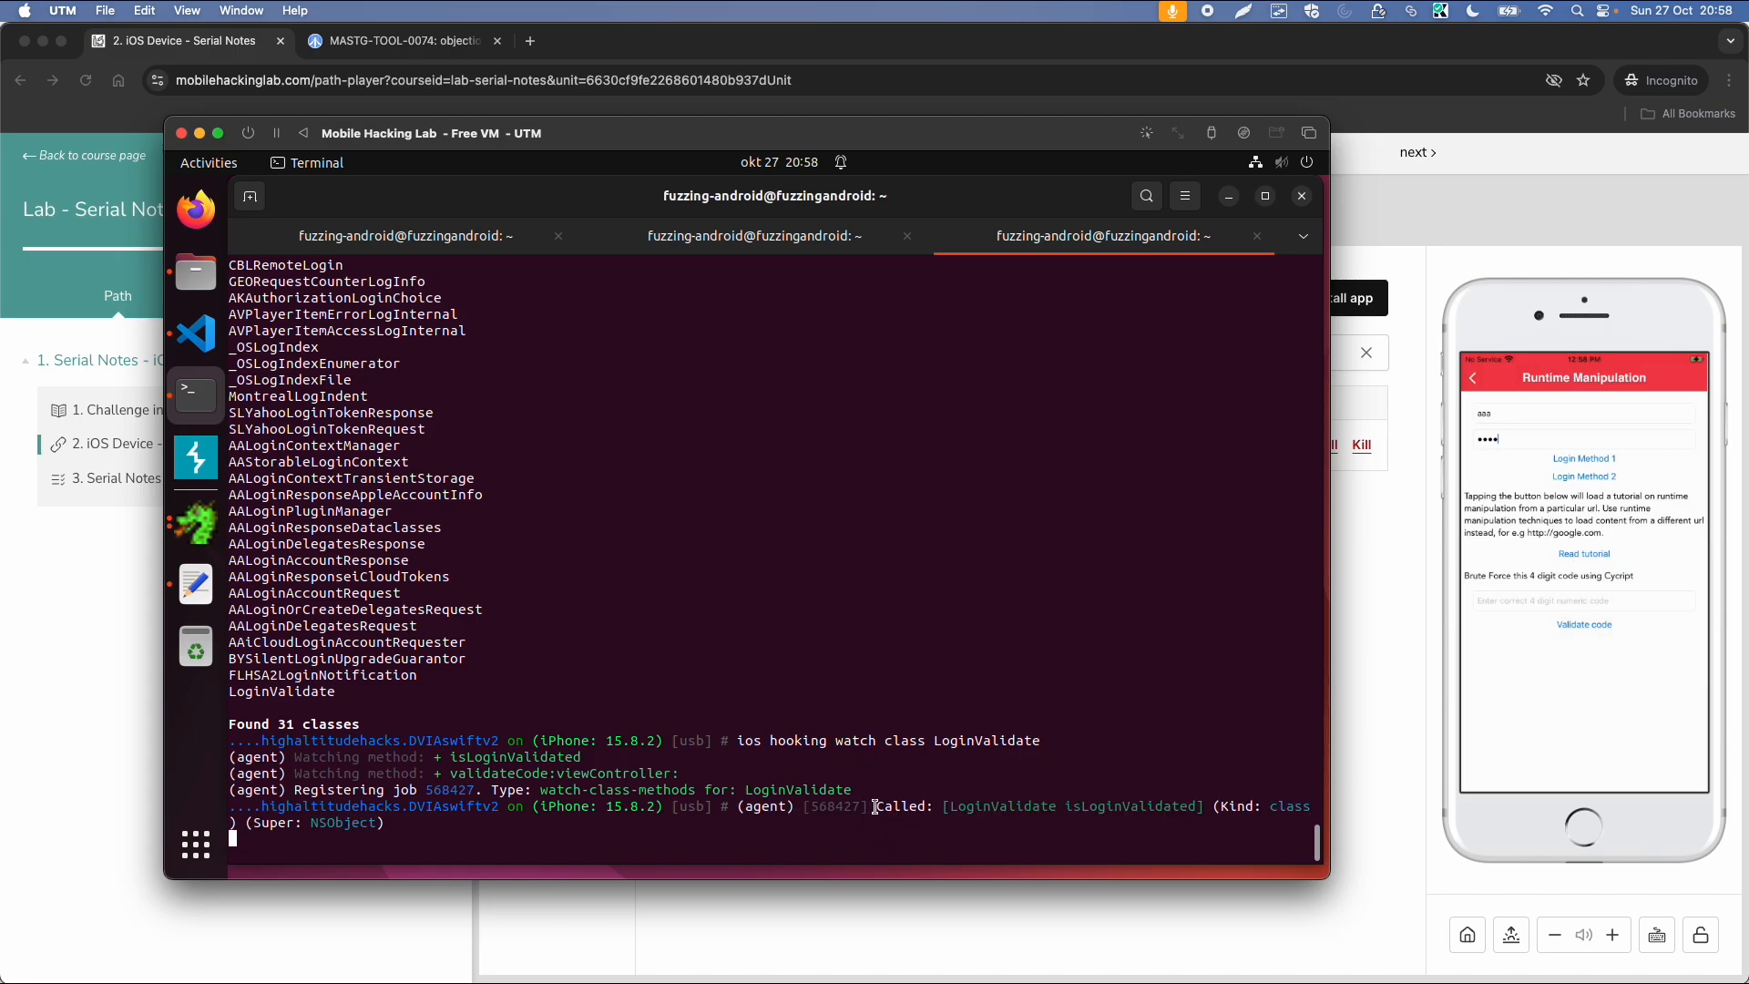
{"action": "double_click", "coordinate": [990, 805]}
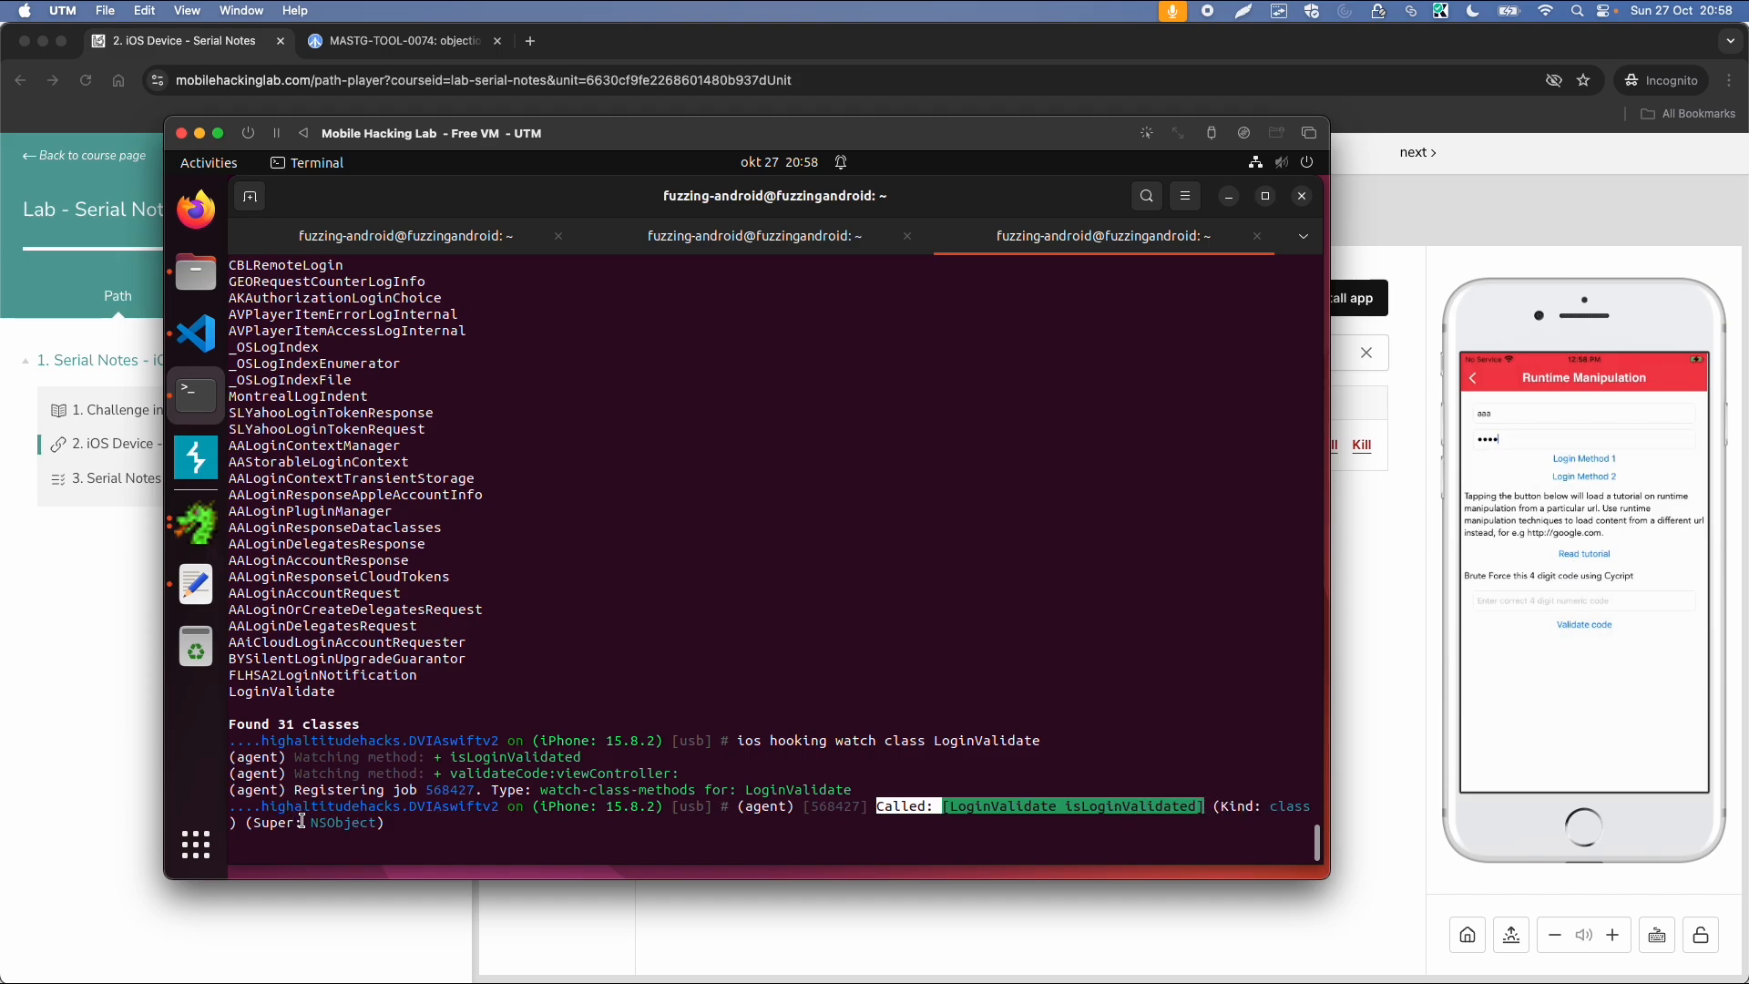
{"action": "type", "text": "ios"}
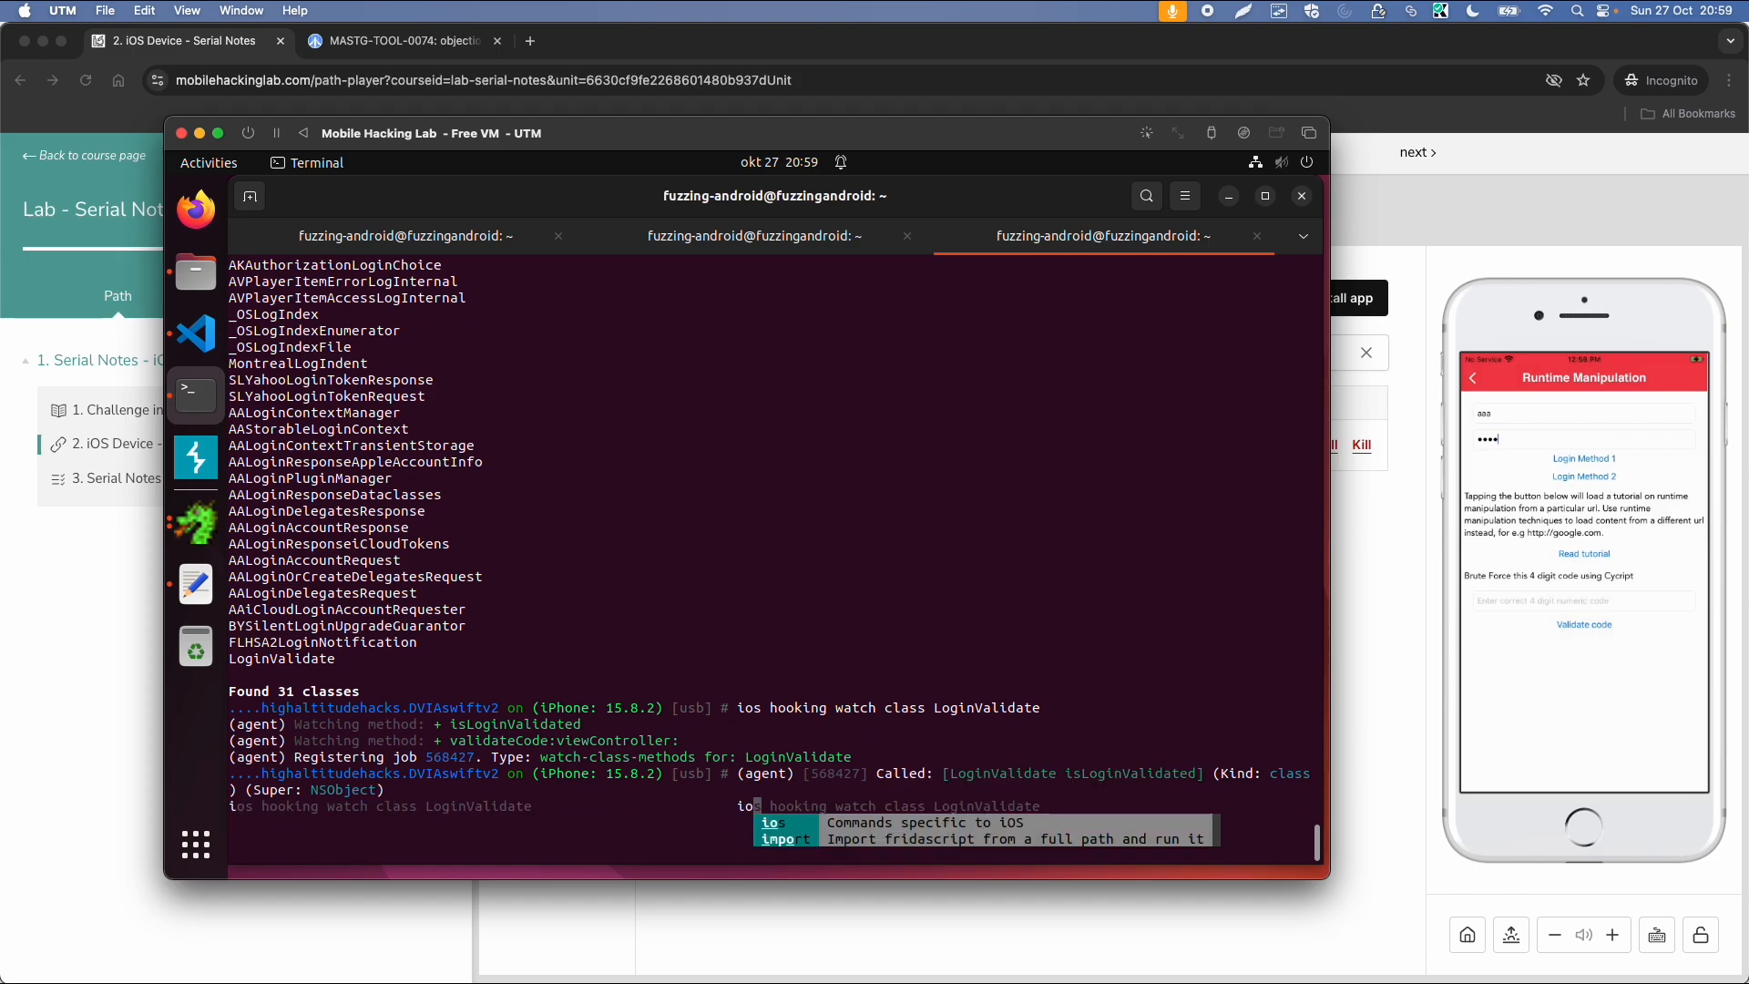
{"action": "type", "text": "hooking watch method \""}
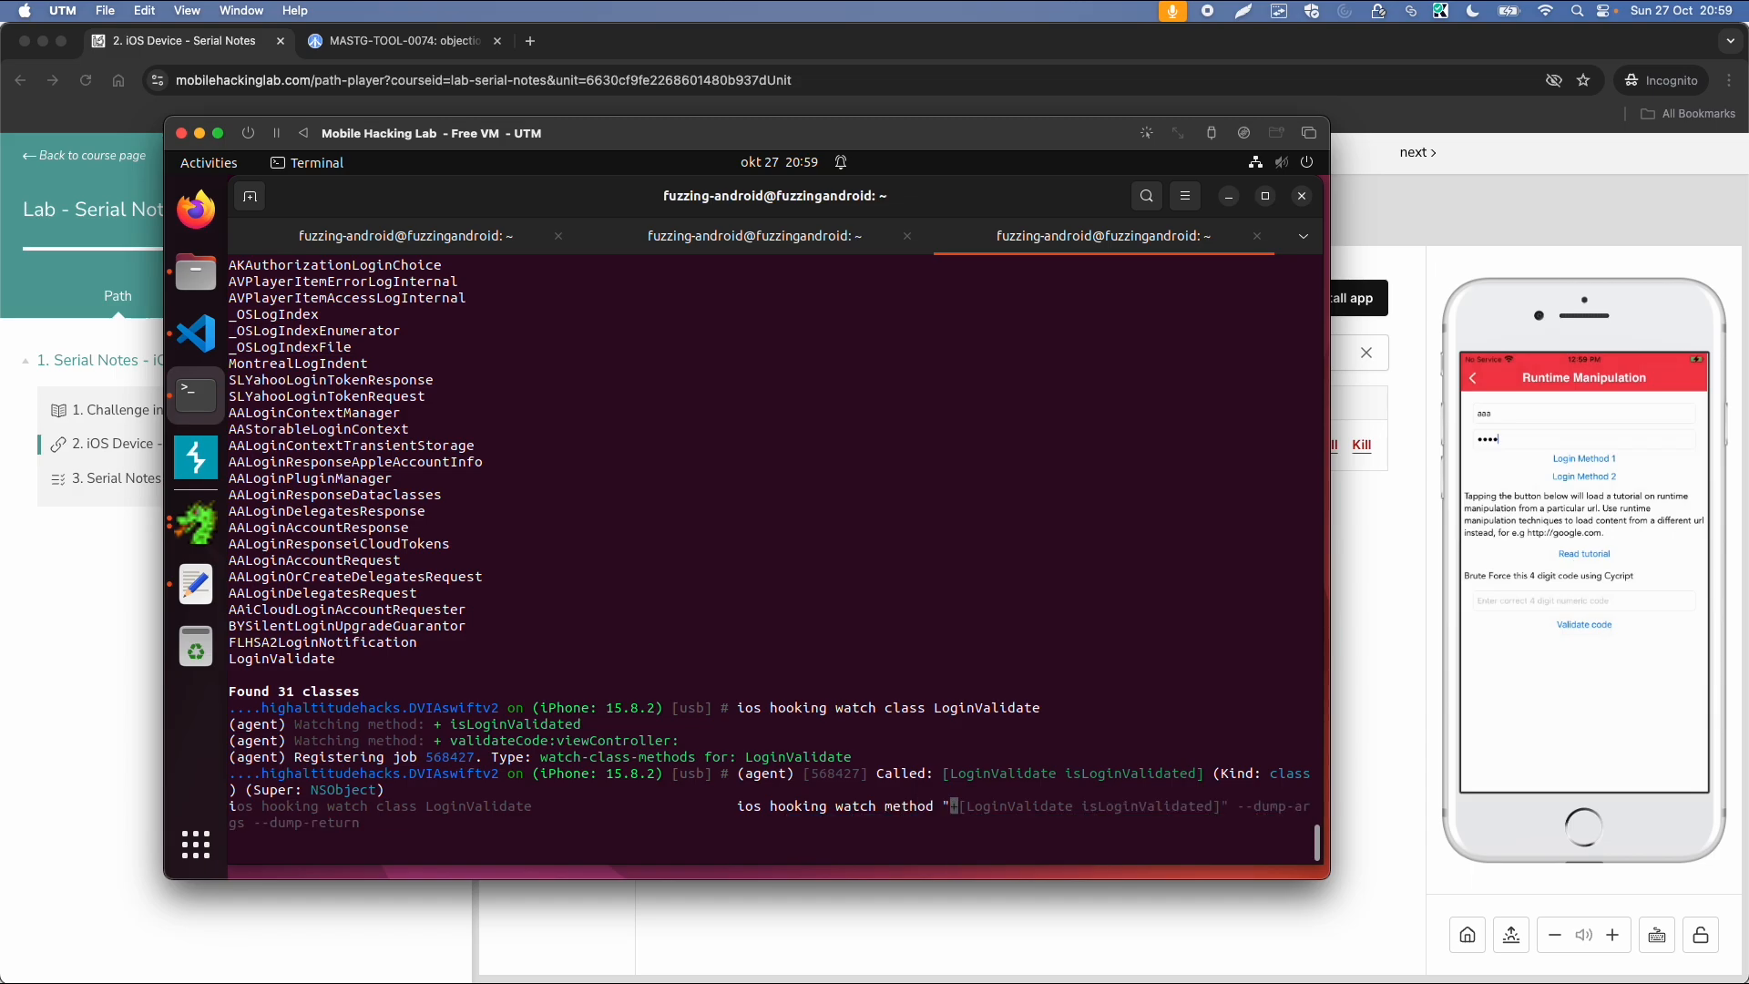
{"action": "right_click", "coordinate": [979, 815]}
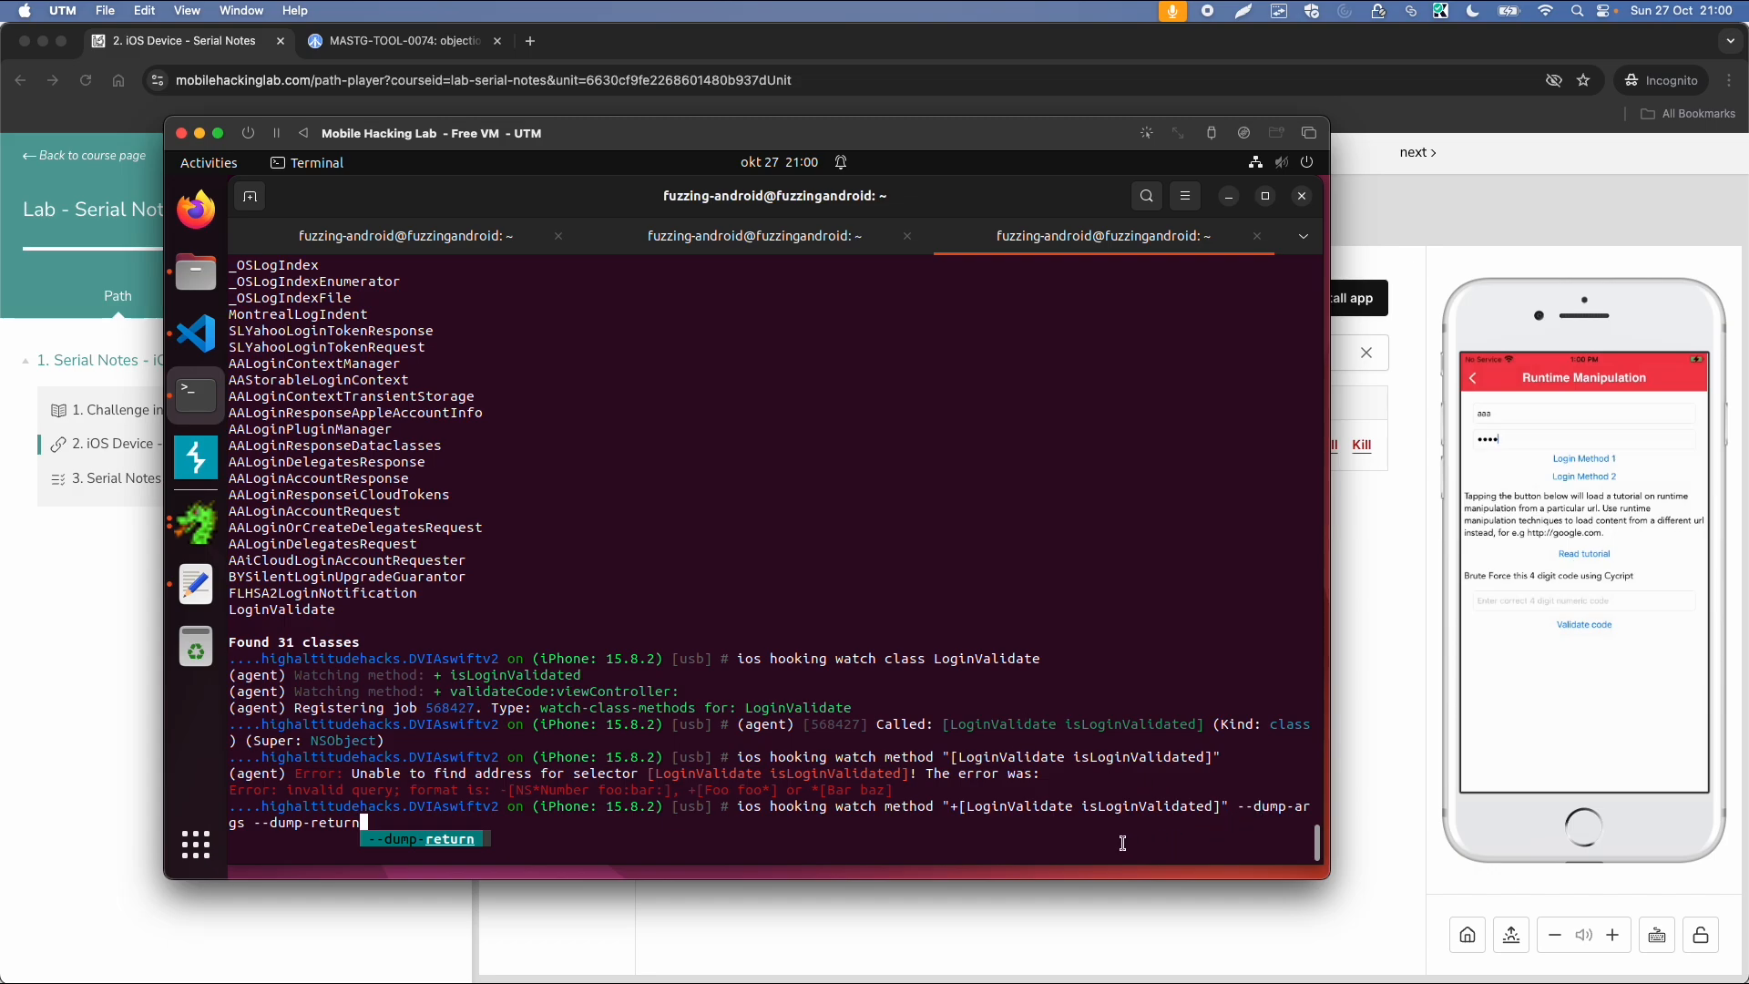
{"action": "key", "text": "Return"}
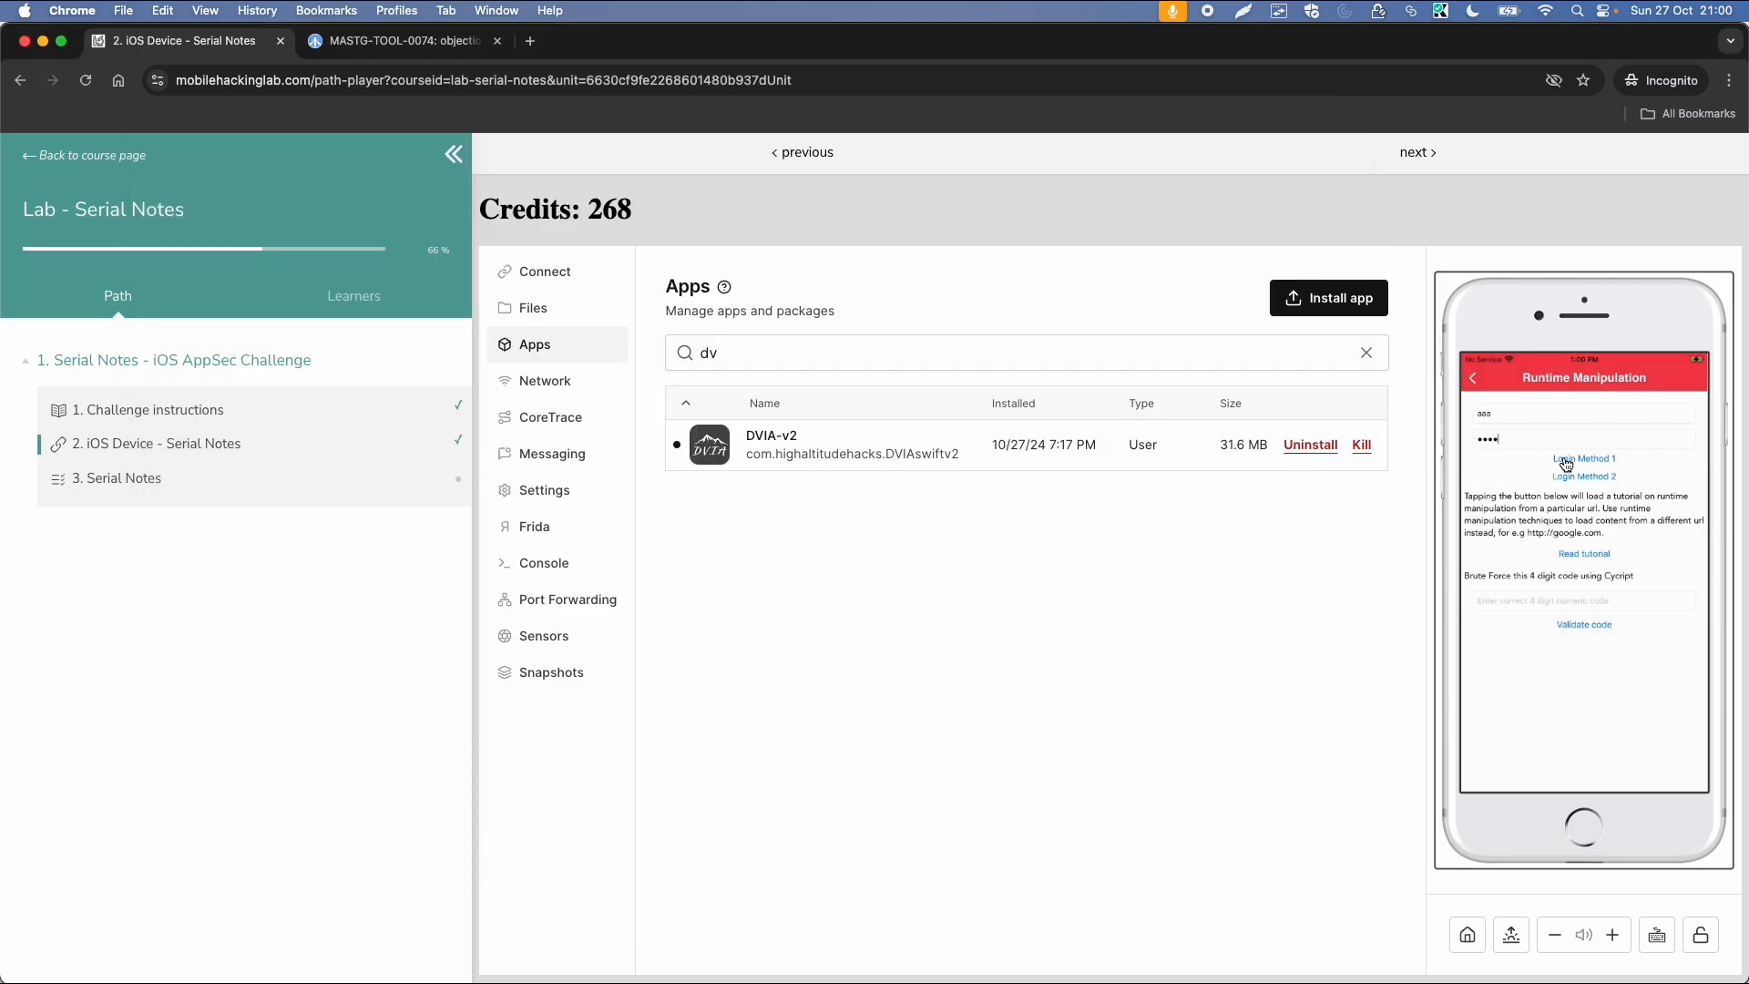
- Tap 'Login Method 1' in DVIA-v2 to trigger the watched isLoginValidated check
{"action": "left_click", "coordinate": [1582, 458]}
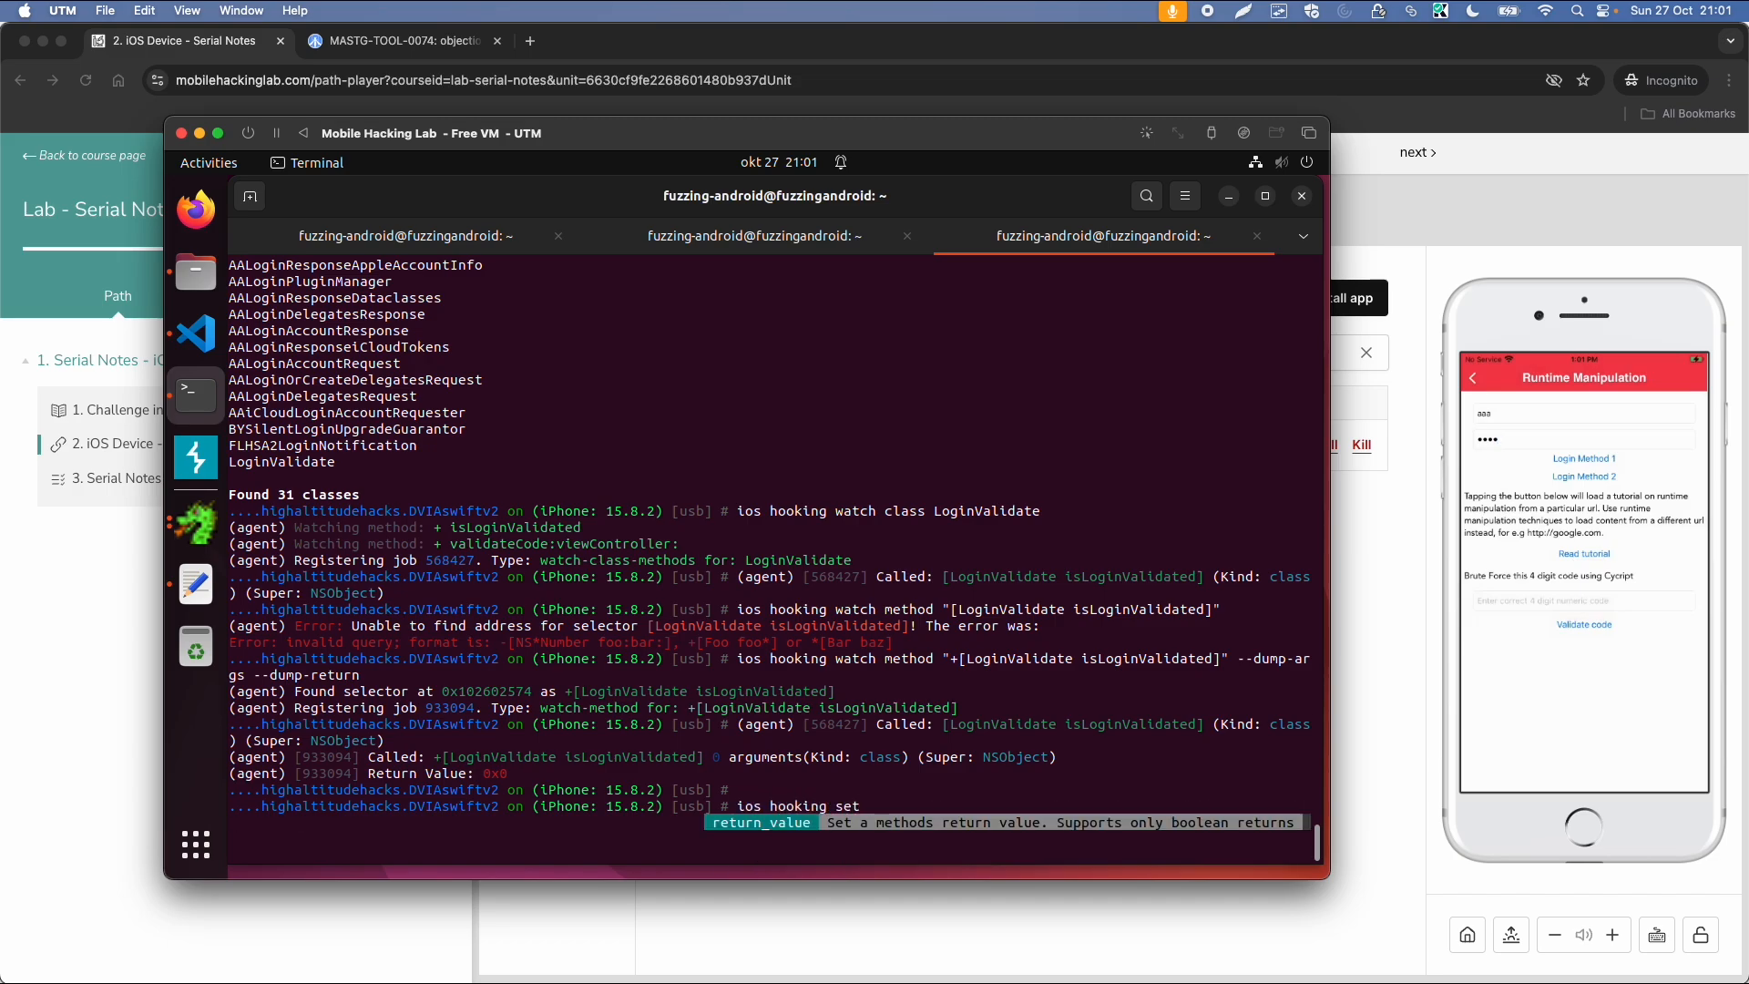
- Run 'ios hooking set return_value "+[LoginValidate isLoginValidated]" true' to force the check to true
{"action": "type", "text": "return_value"}
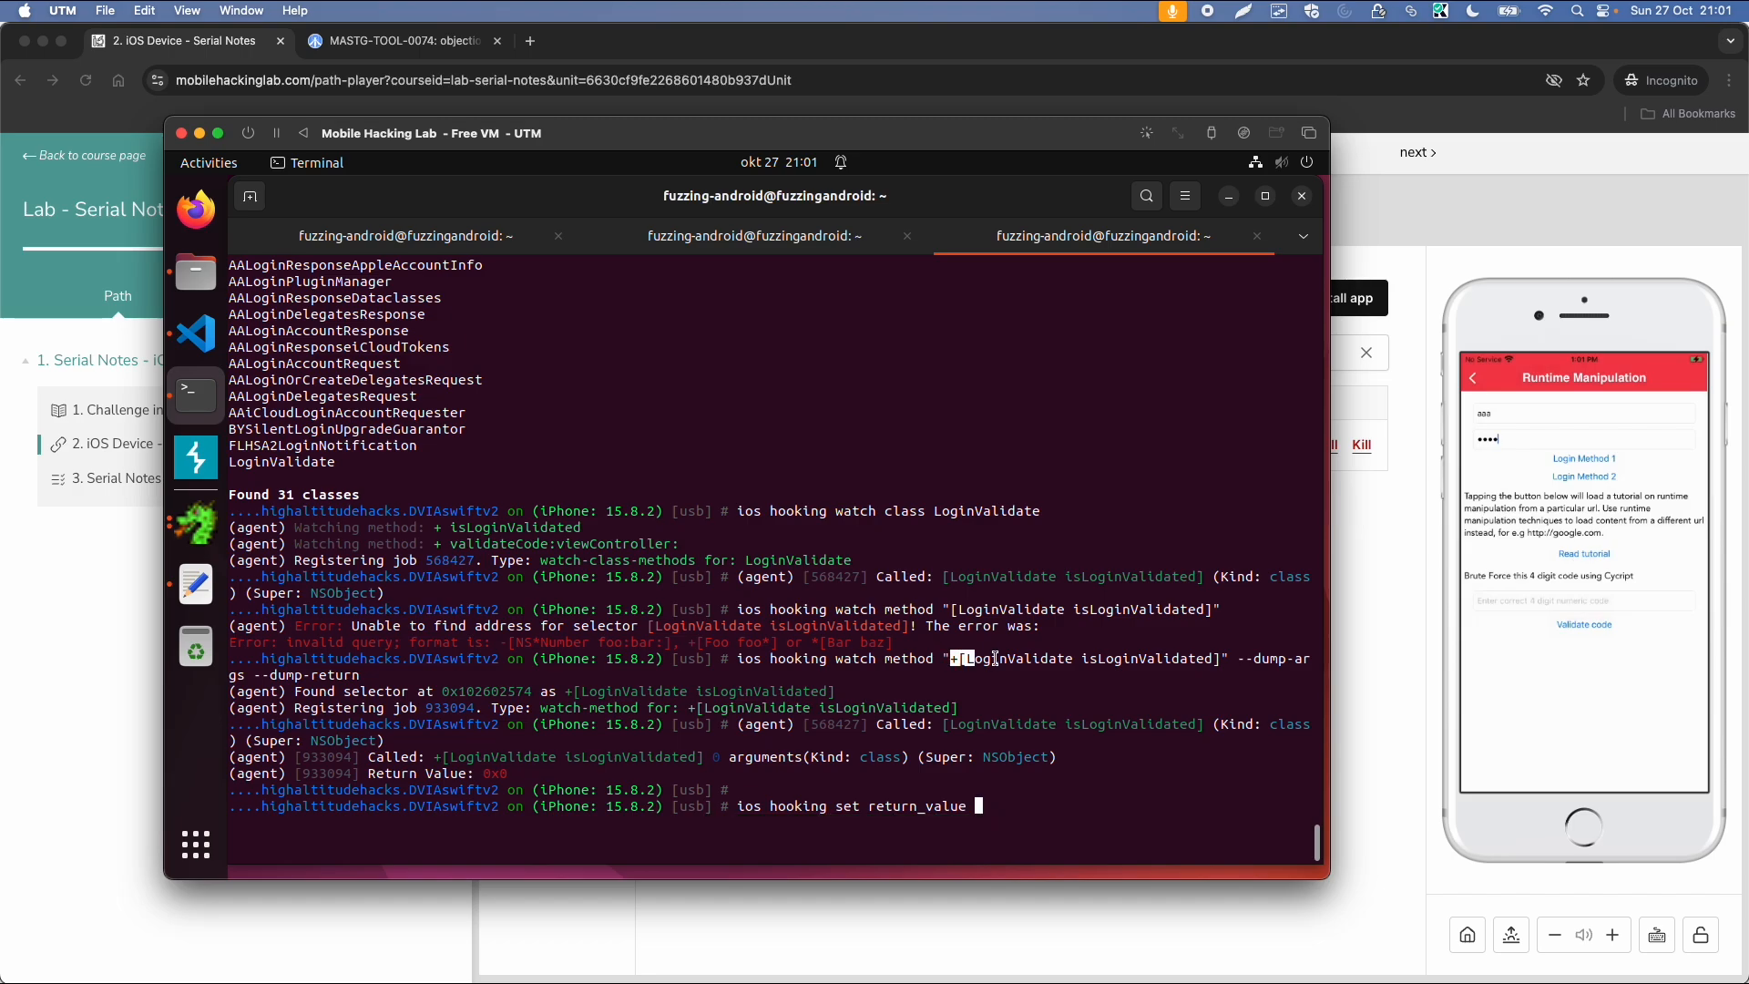
{"action": "right_click", "coordinate": [1171, 657]}
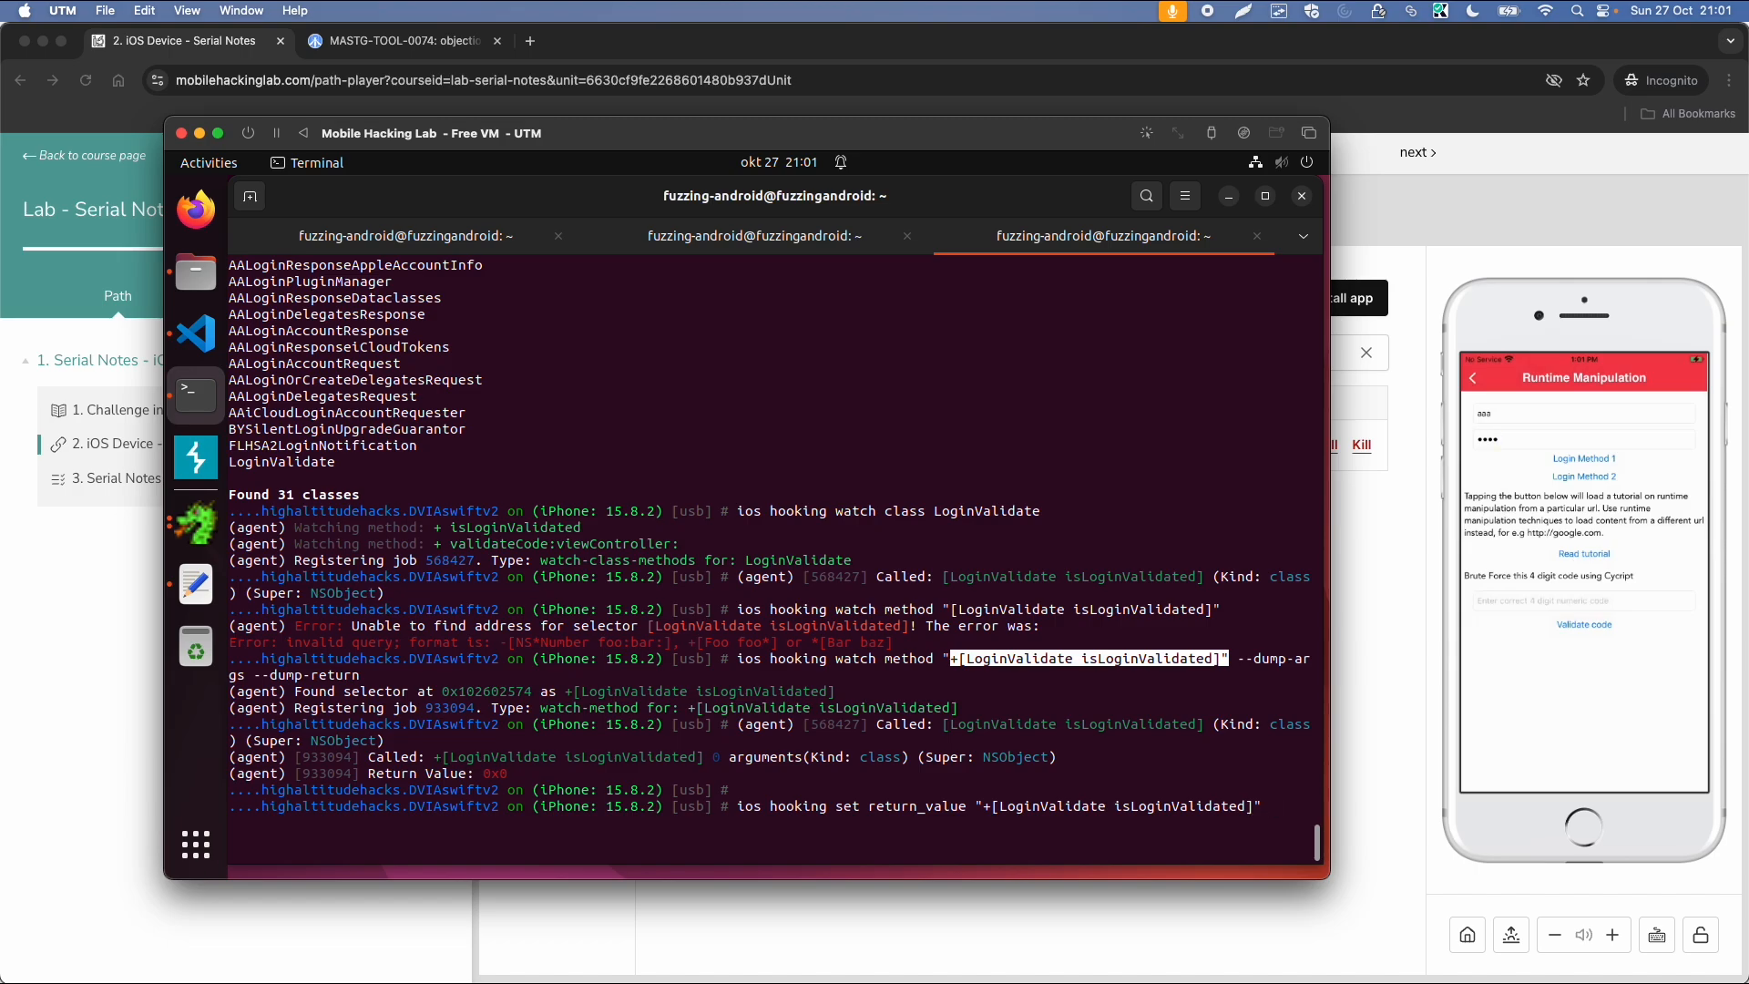
{"action": "type", "text": "true"}
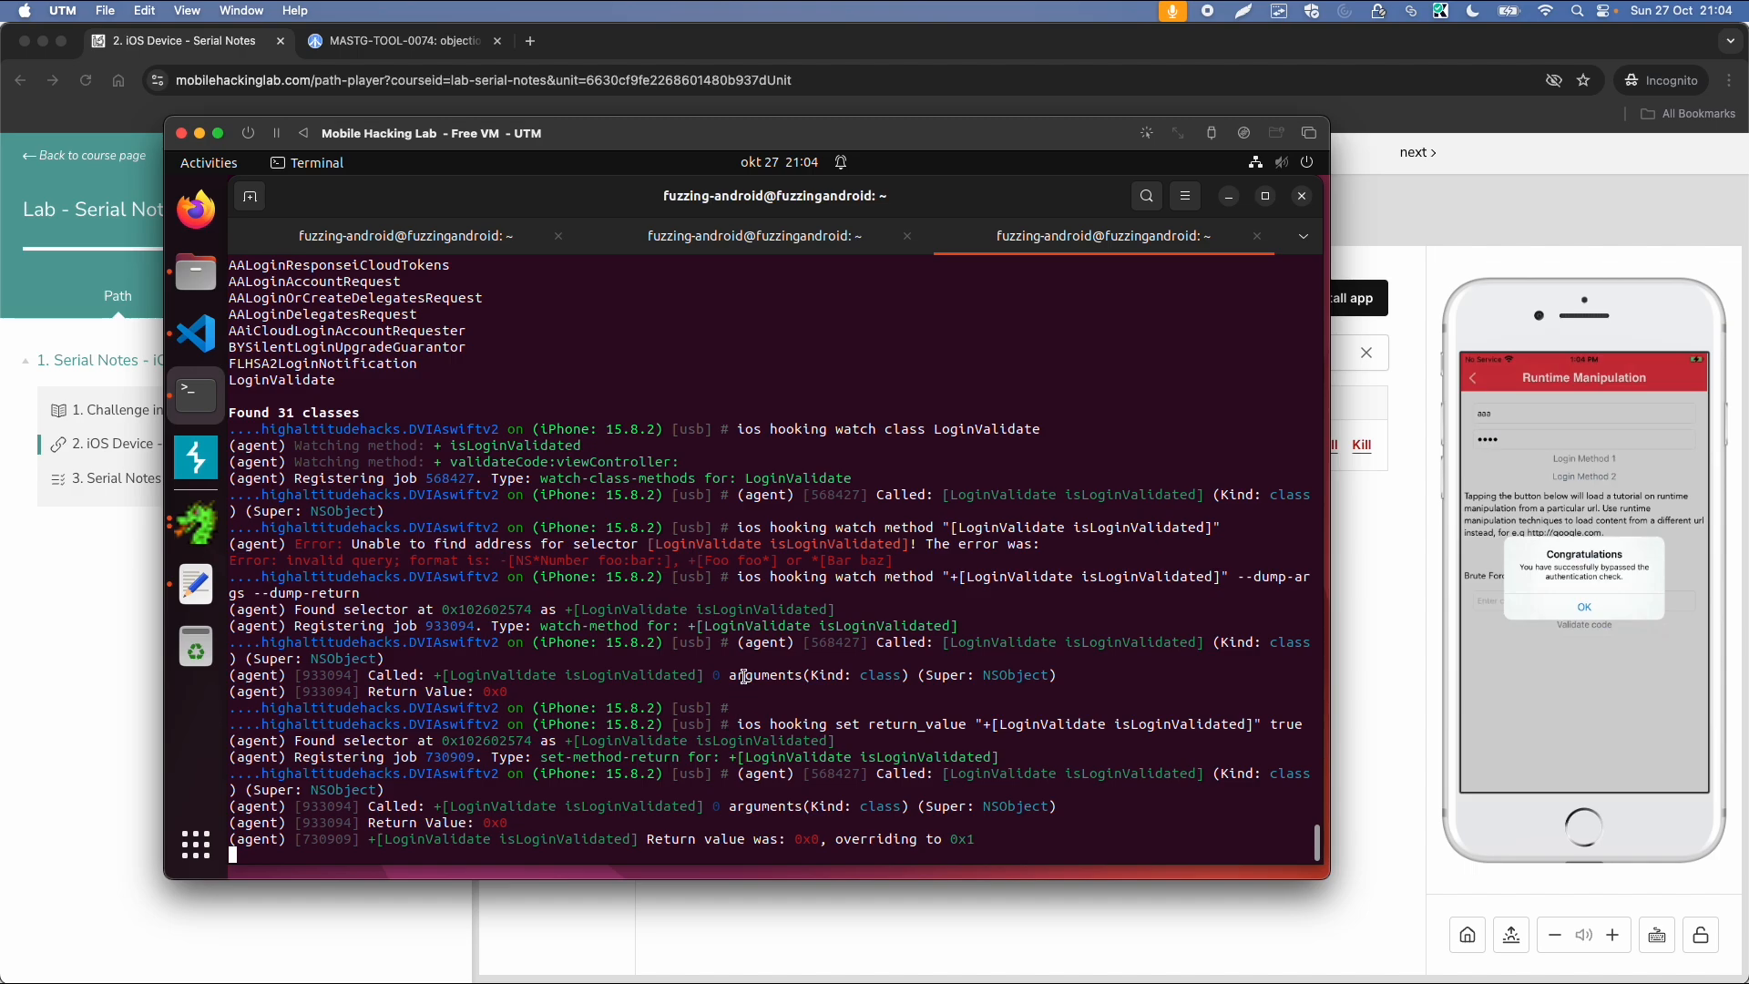
{"action": "mouse_move", "coordinate": [721, 714]}
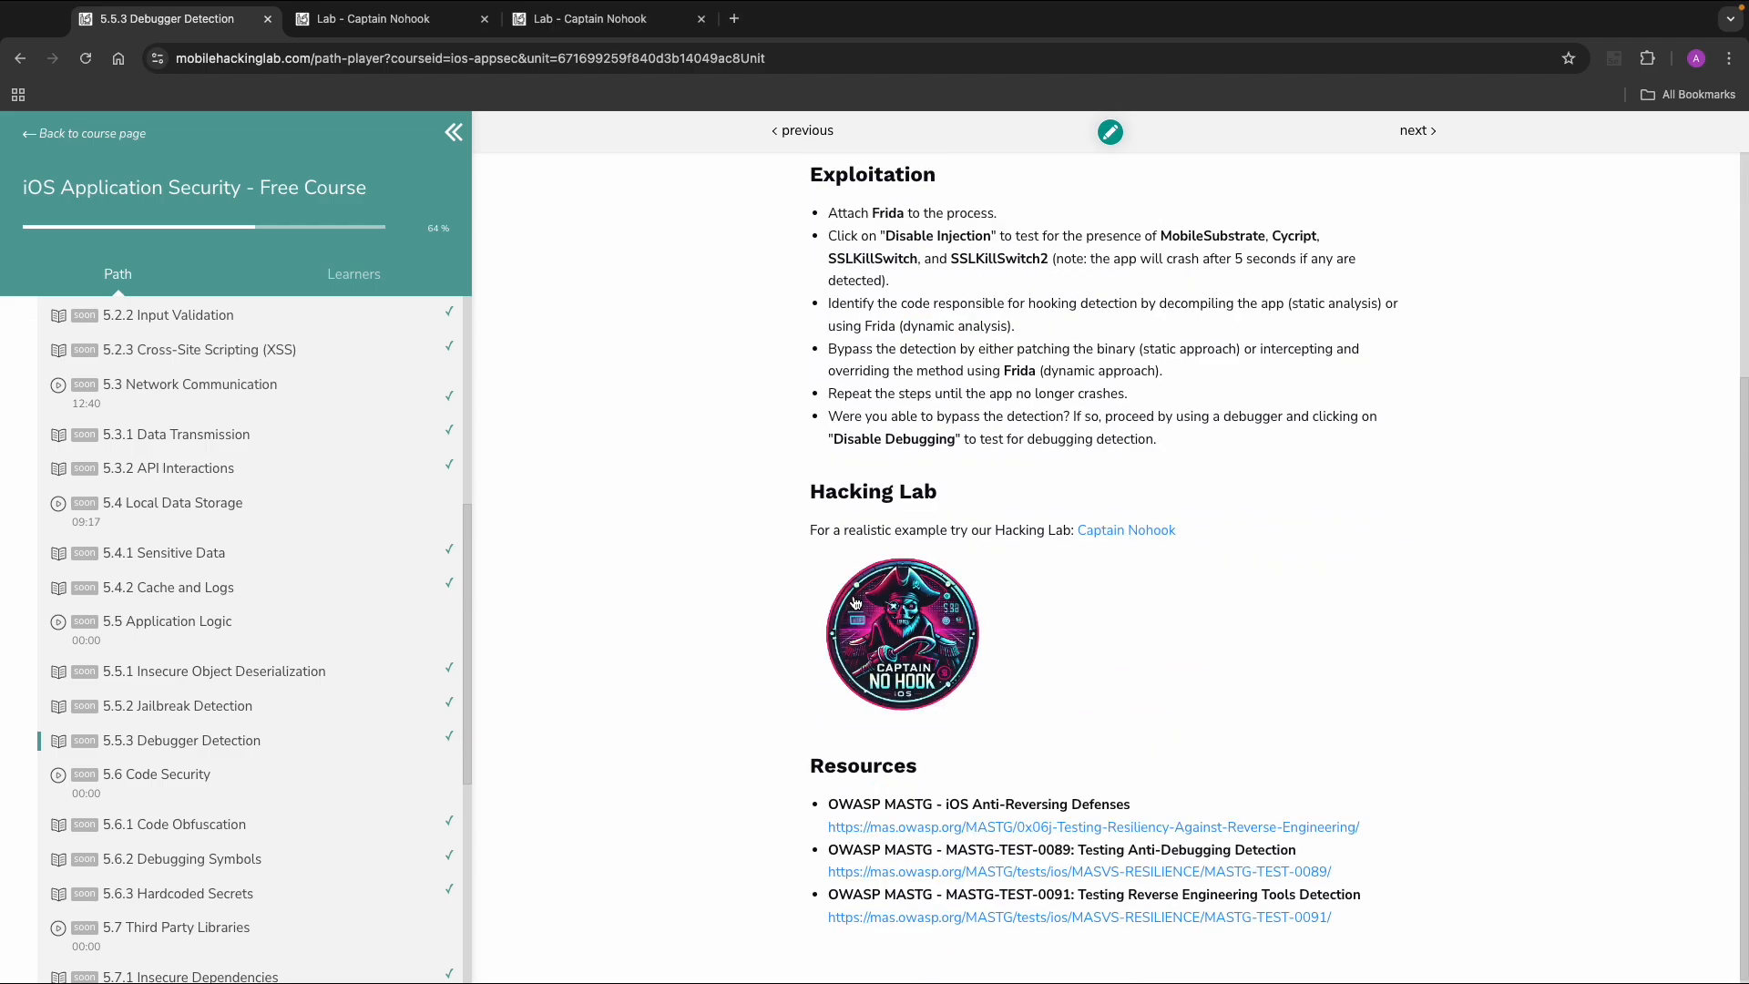
{"action": "mouse_move", "coordinate": [737, 522]}
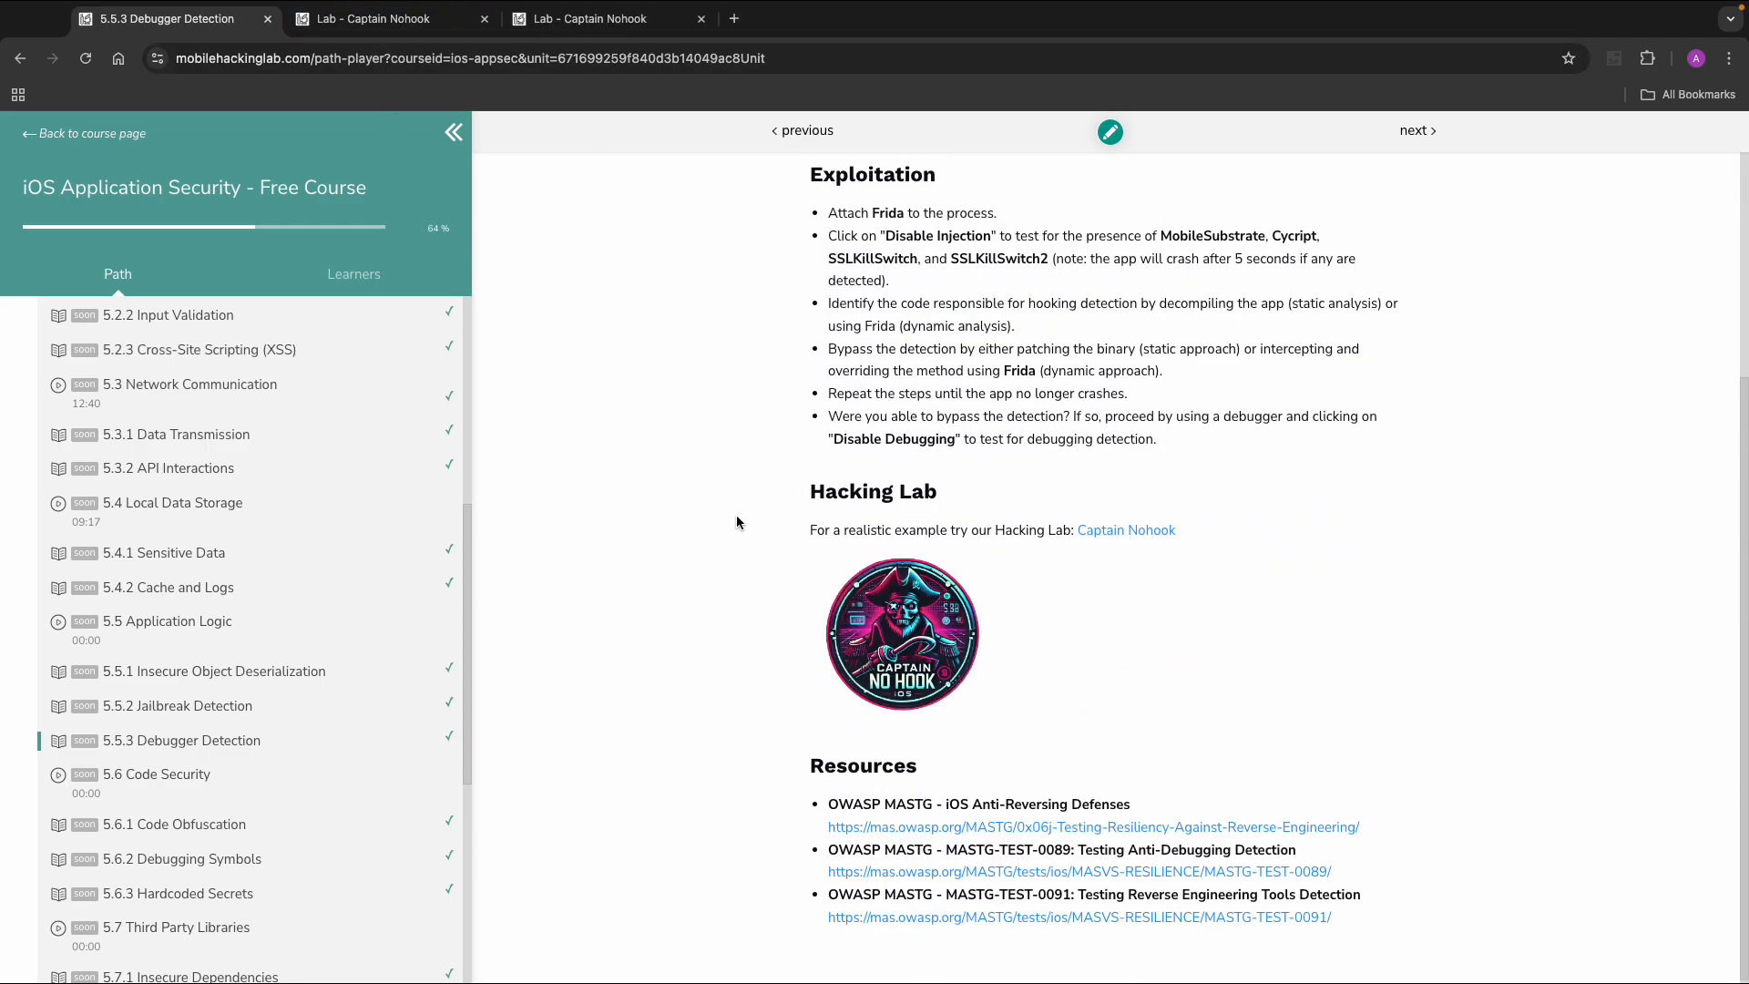